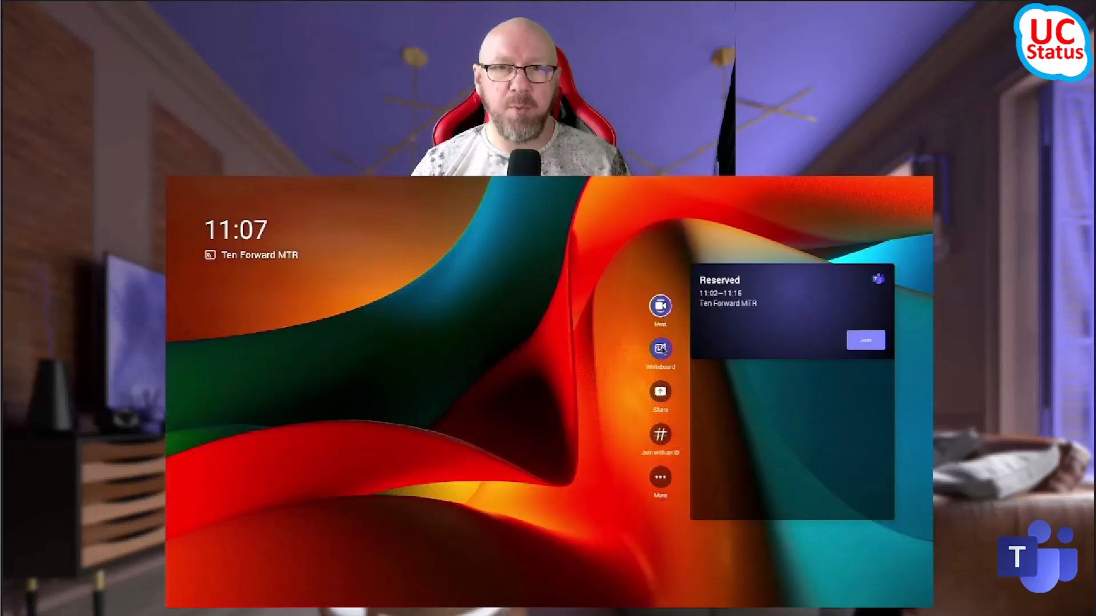
# Step: Launch a blank whiteboard session from the home screen, with drawing tools ready
pyautogui.click(659, 348)
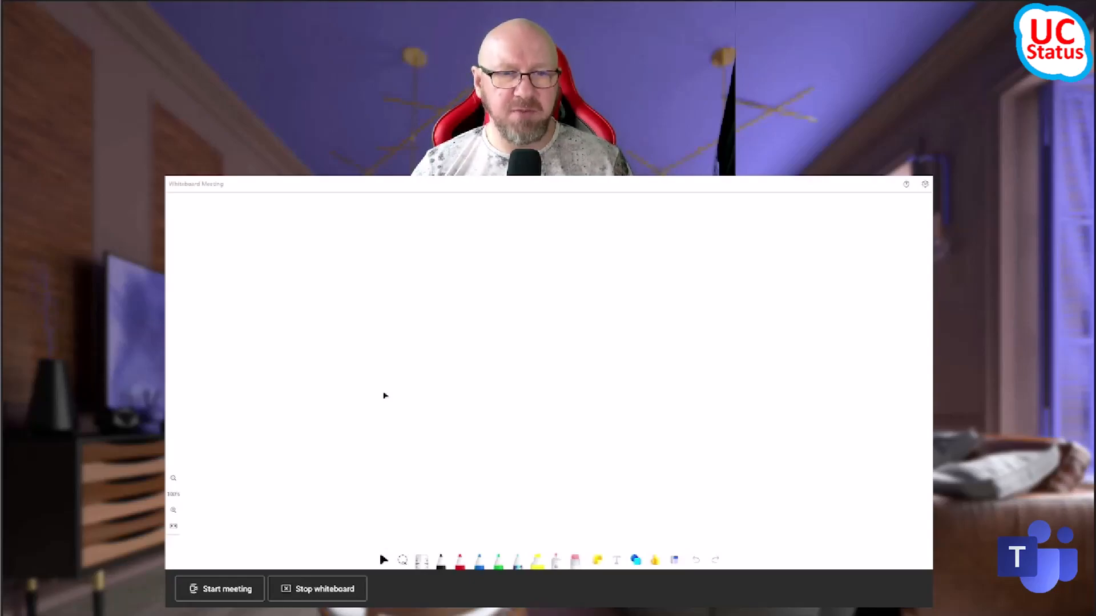
pyautogui.moveTo(332, 446)
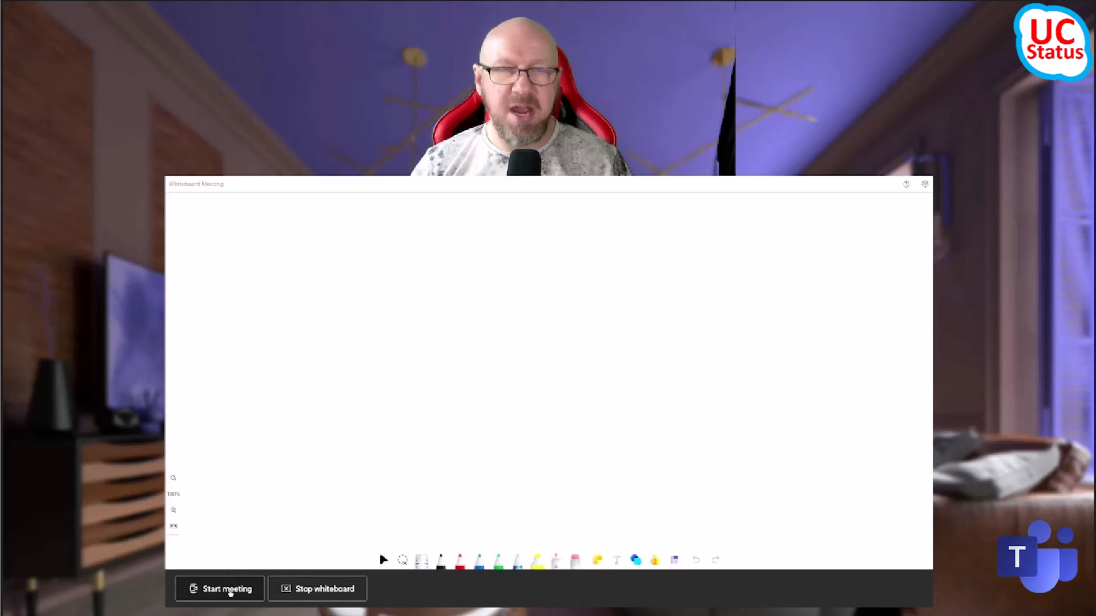
# Step: Turn the whiteboard session into a meeting, then show and close the participant list
pyautogui.click(218, 588)
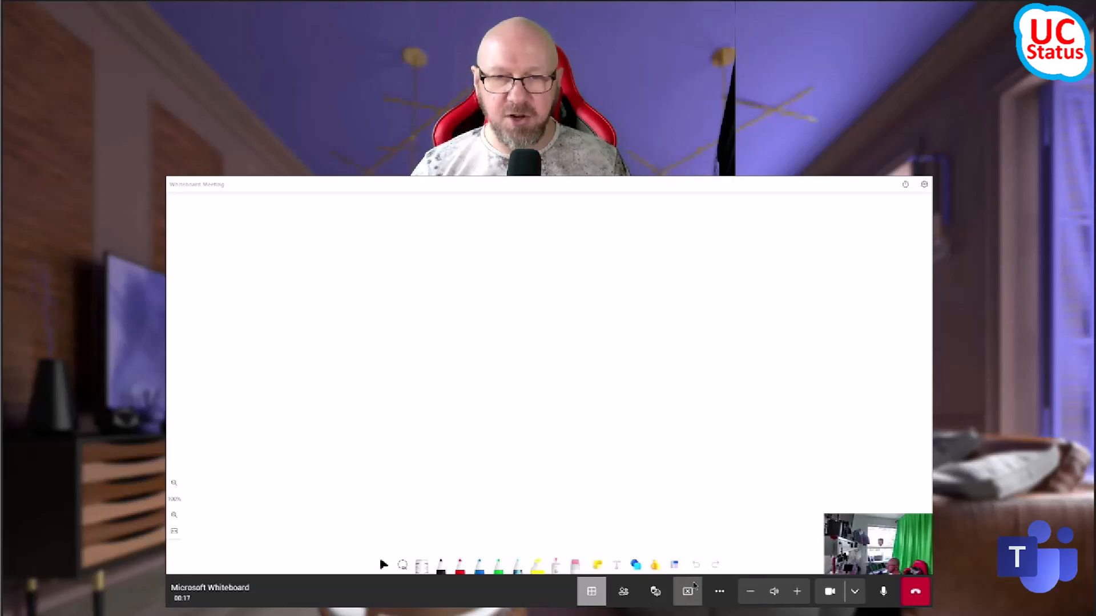
pyautogui.click(623, 591)
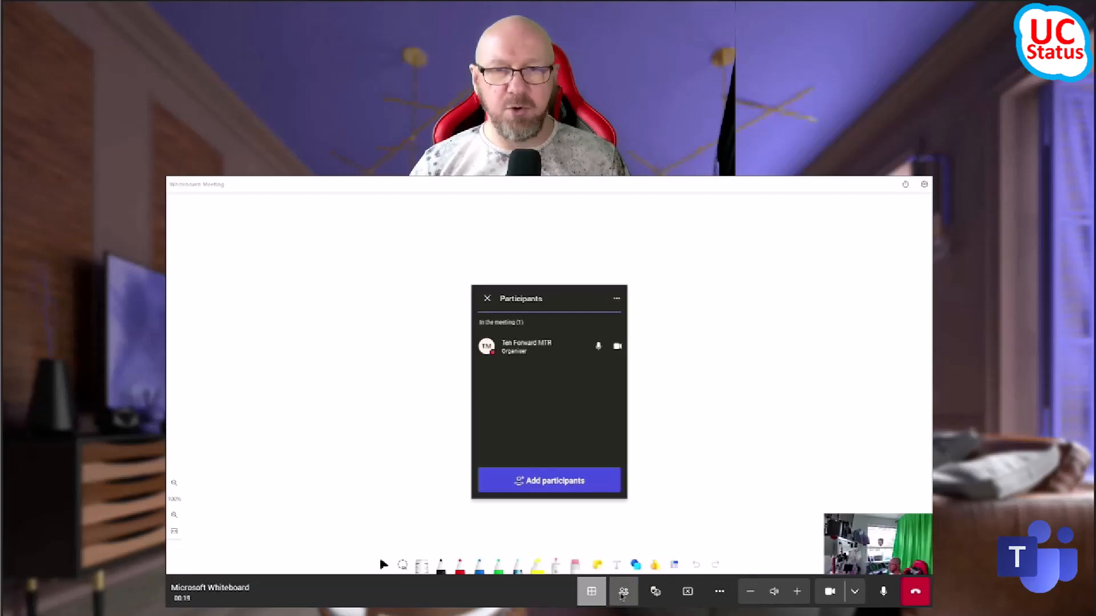
pyautogui.click(623, 591)
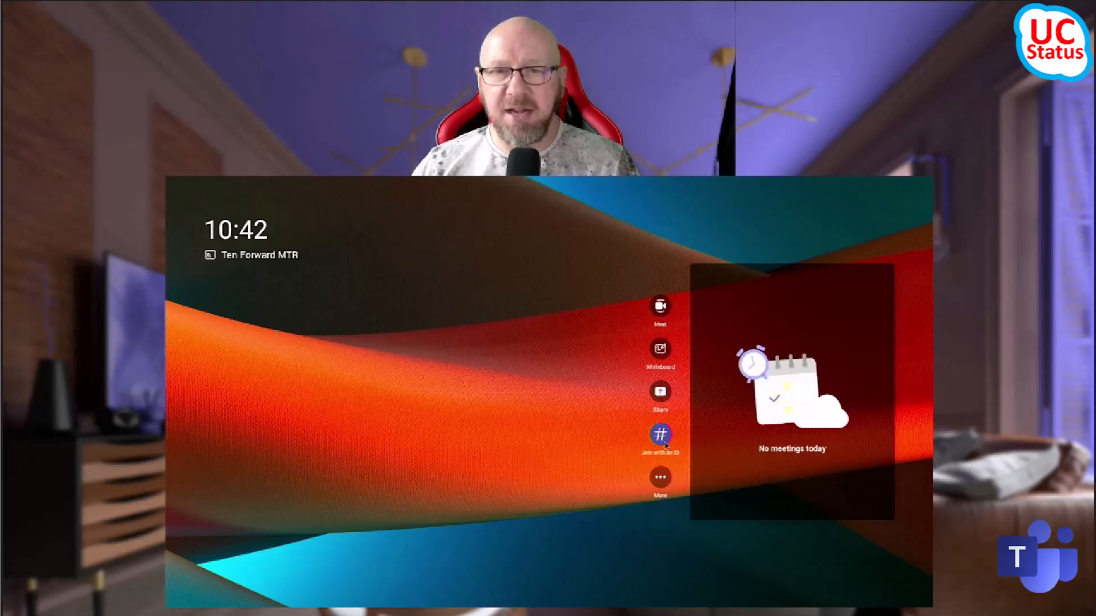
pyautogui.click(659, 433)
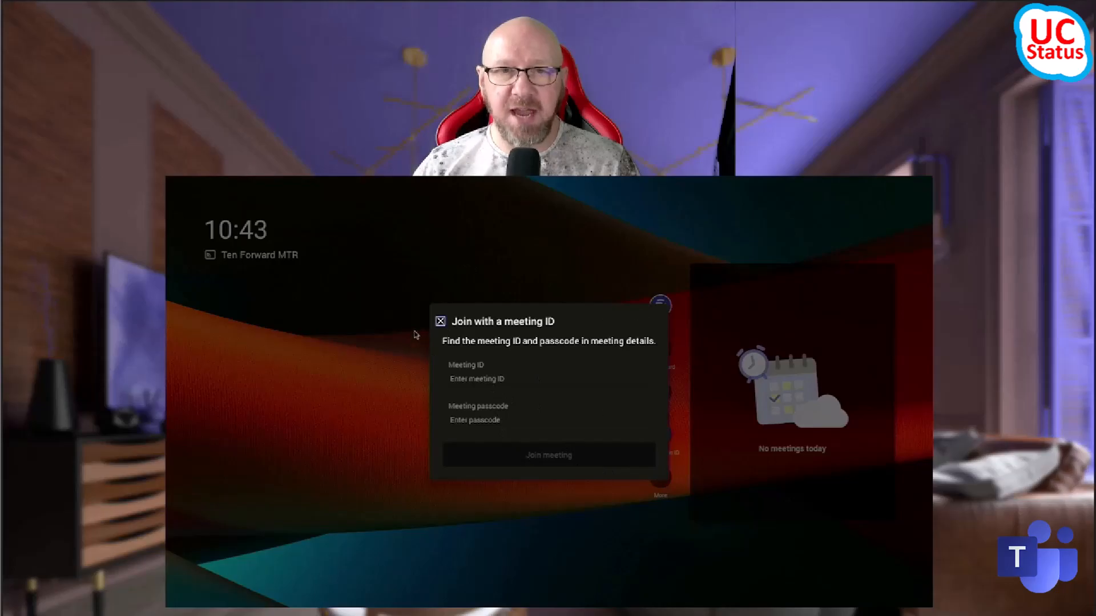
pyautogui.click(440, 321)
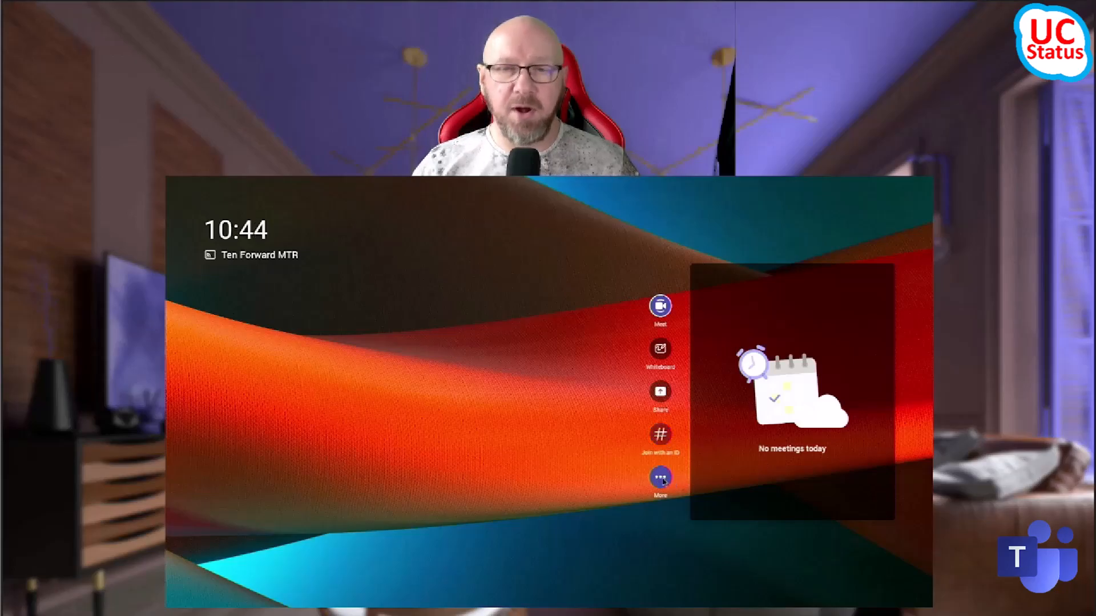
# Step: Go to the Calling page of Teams Admin Settings via More > Settings
pyautogui.click(659, 477)
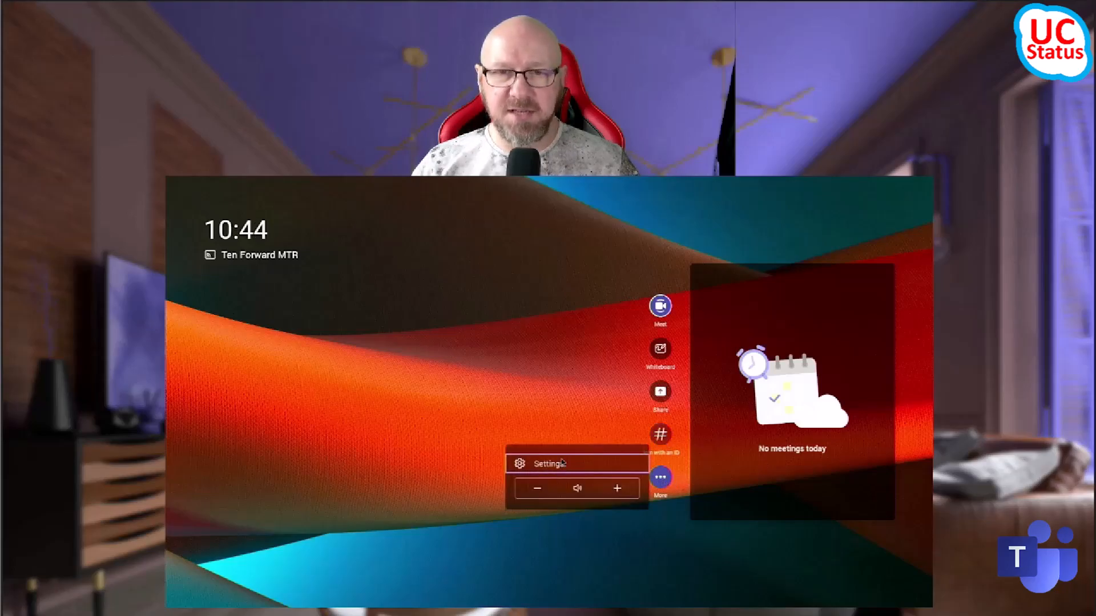
pyautogui.click(549, 463)
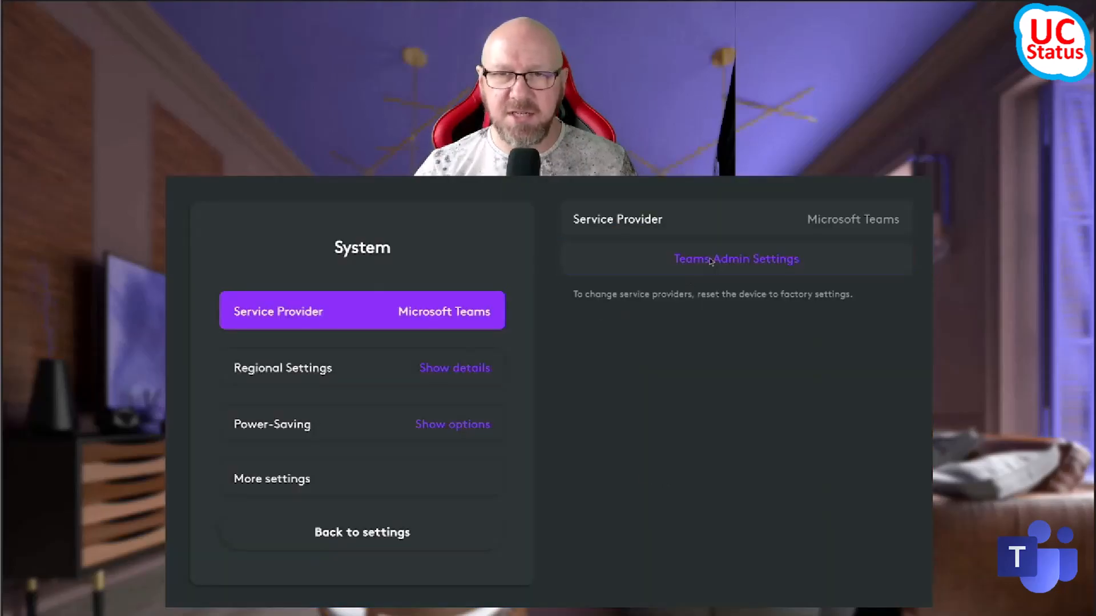
pyautogui.click(735, 259)
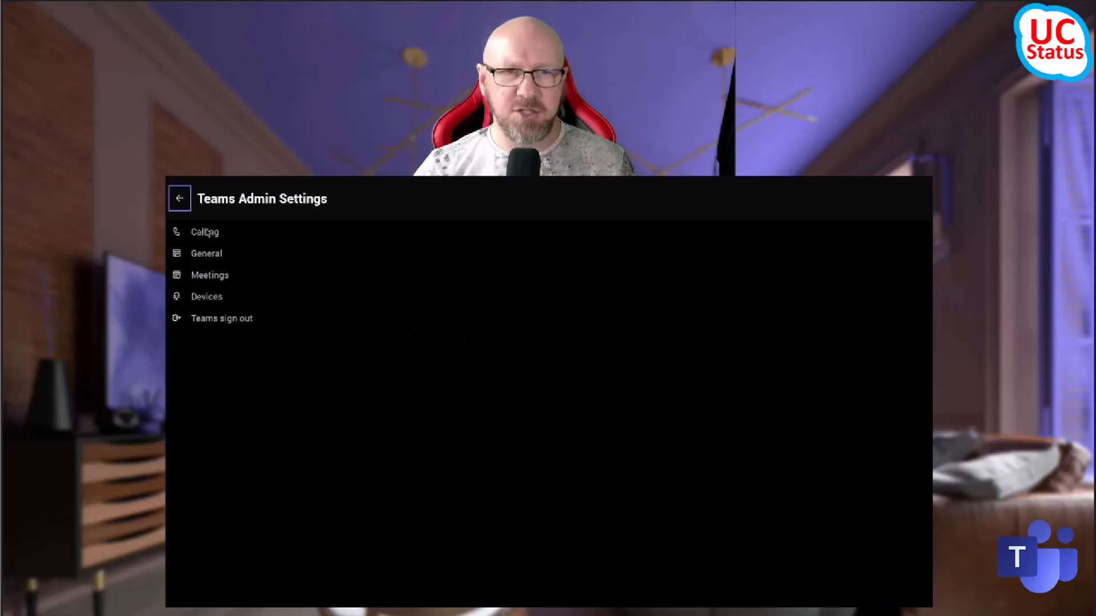
pyautogui.click(205, 231)
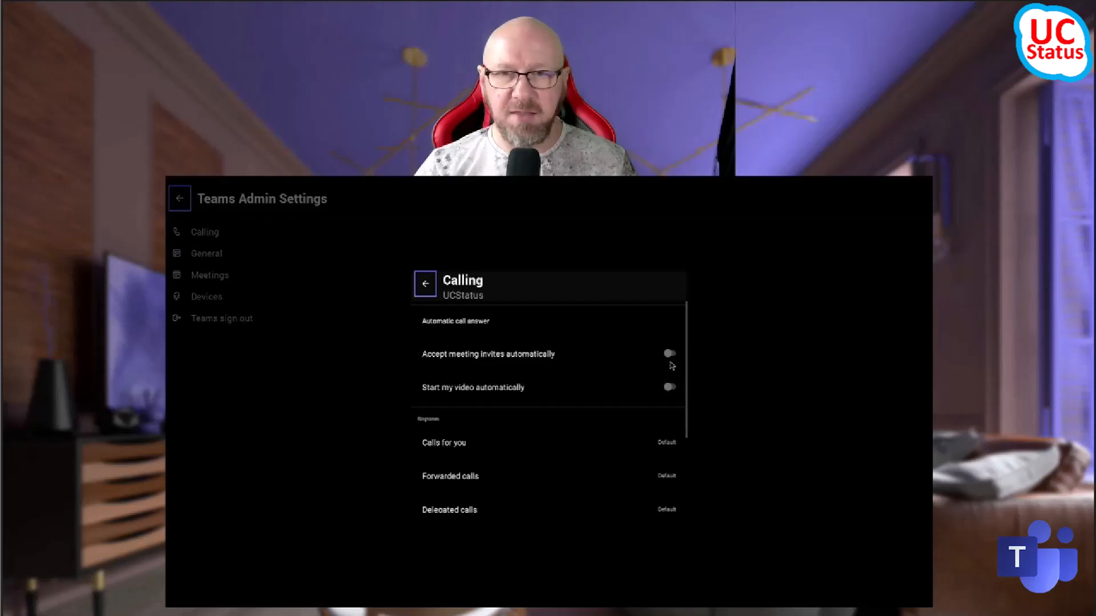
# Step: Switch on Accept meeting invites automatically and Start my video automatically, then open General settings
pyautogui.click(668, 353)
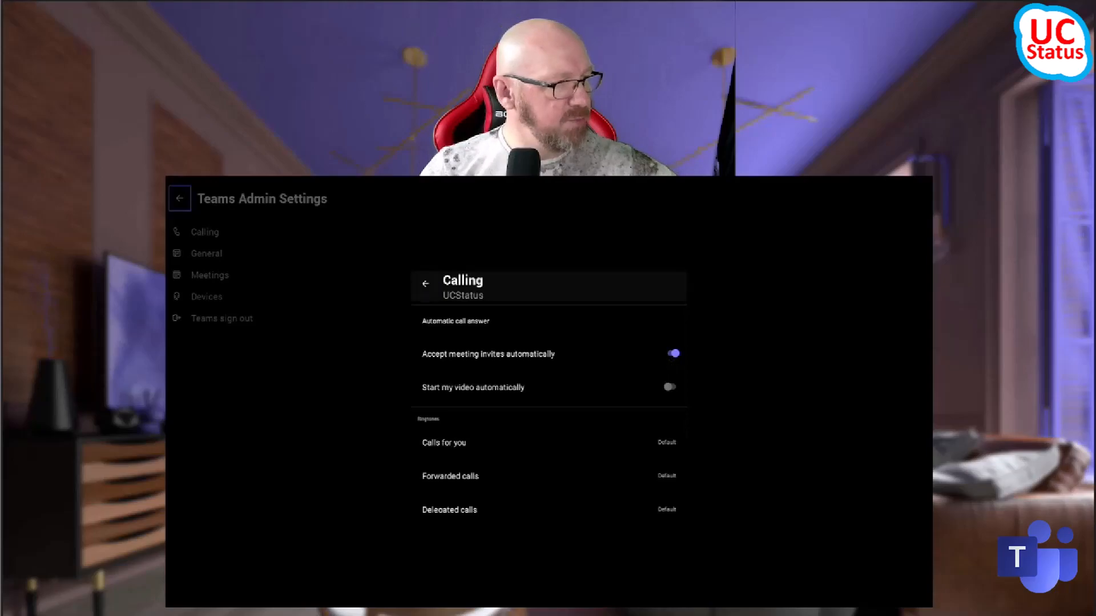
pyautogui.click(669, 387)
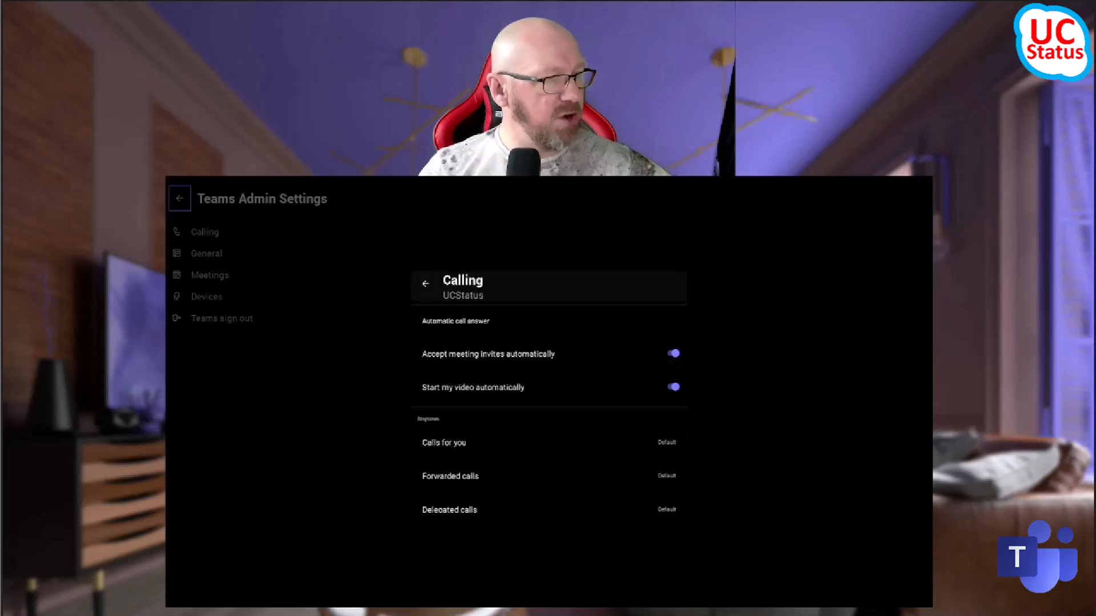
pyautogui.scroll(-3)
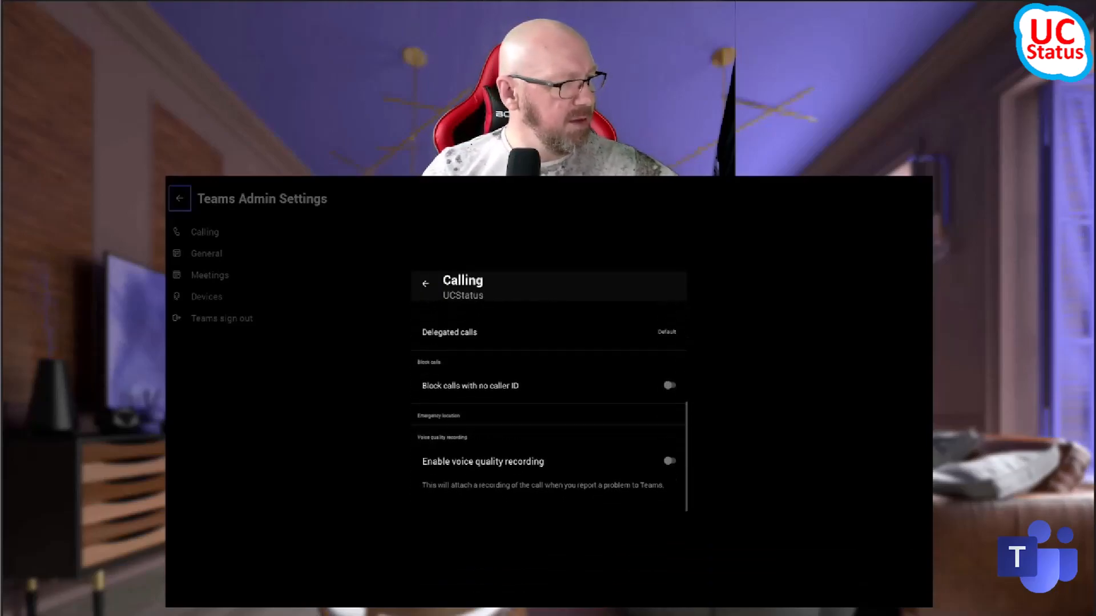
pyautogui.click(206, 253)
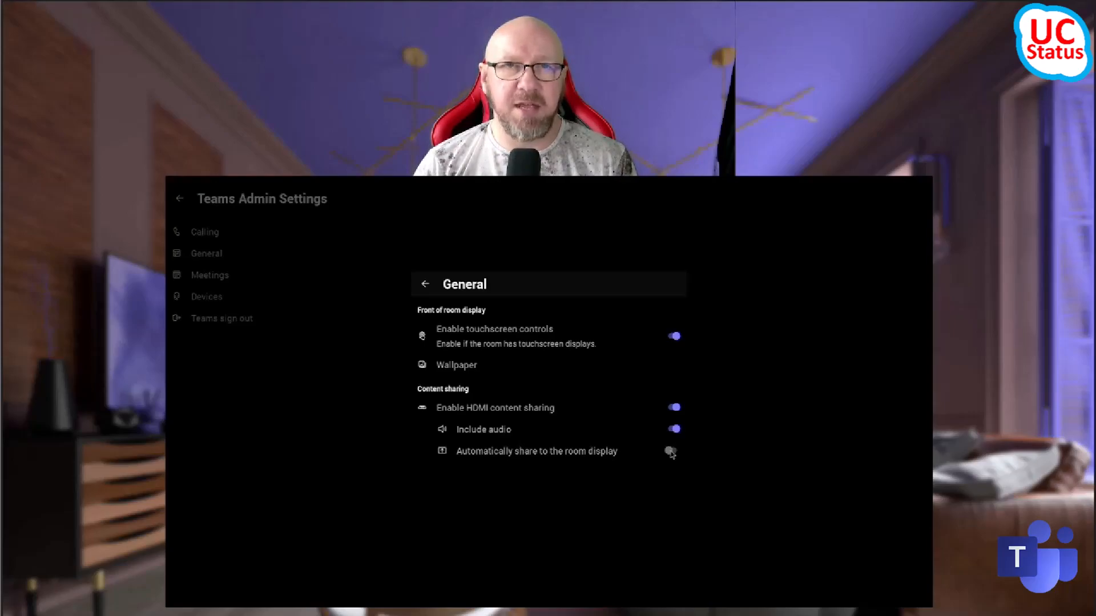
# Step: Set the General sharing toggles: HDMI content sharing with audio on, Automatically share off
pyautogui.click(669, 451)
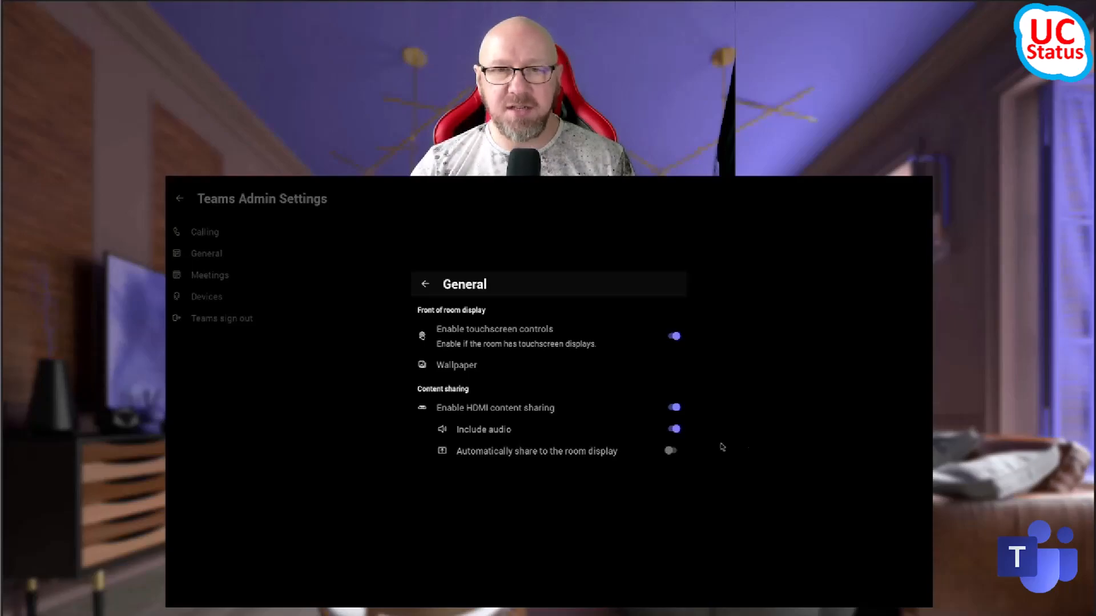
pyautogui.moveTo(700, 470)
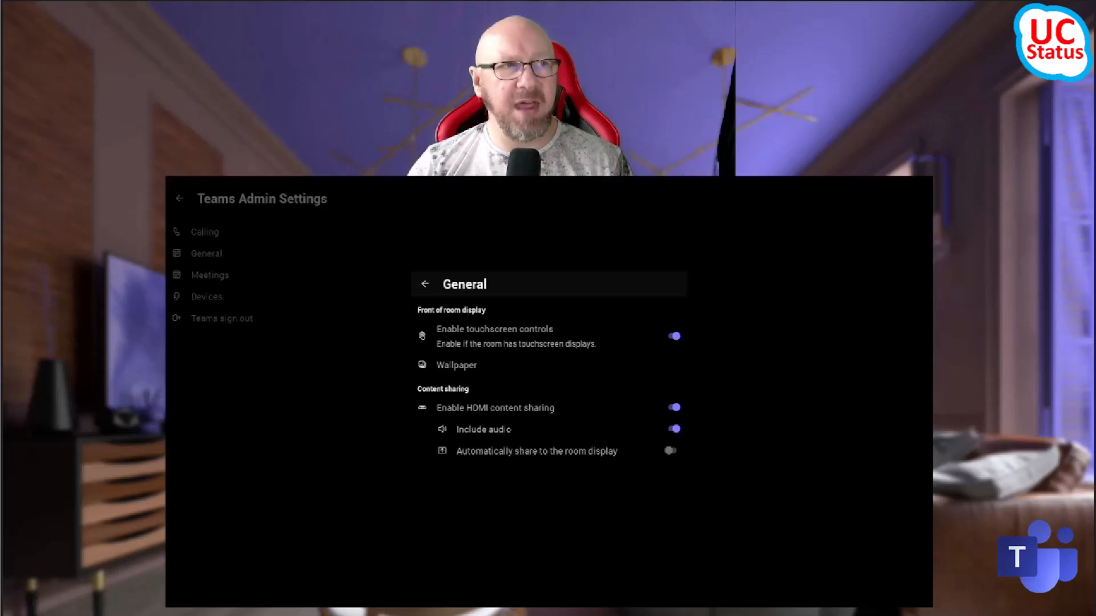
pyautogui.moveTo(724, 470)
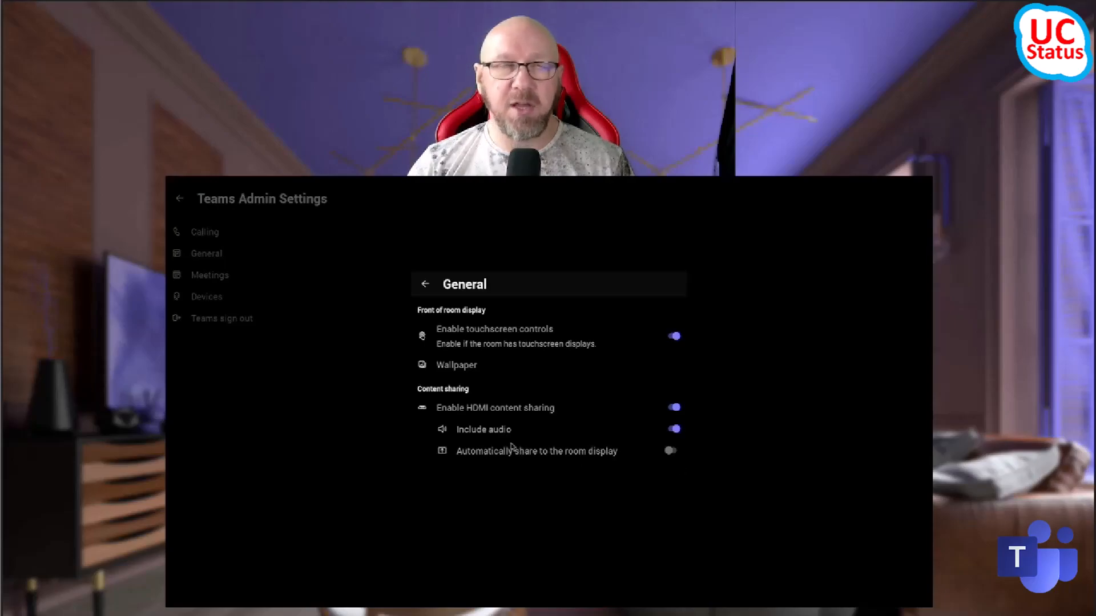
pyautogui.moveTo(480, 436)
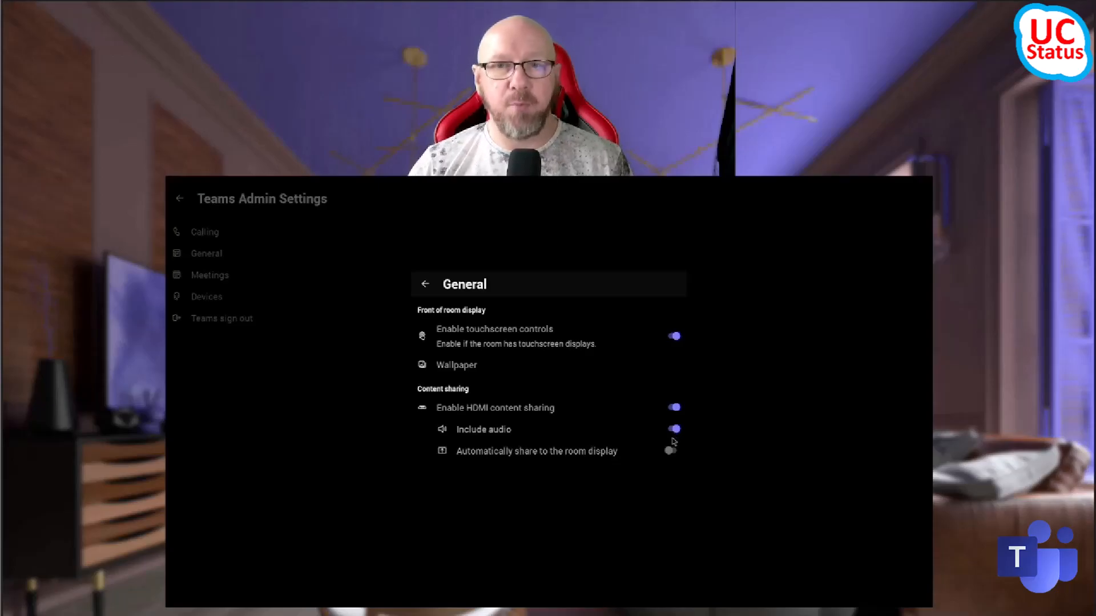
# Step: Open the Meetings page of Teams Admin Settings from the left list
pyautogui.click(209, 274)
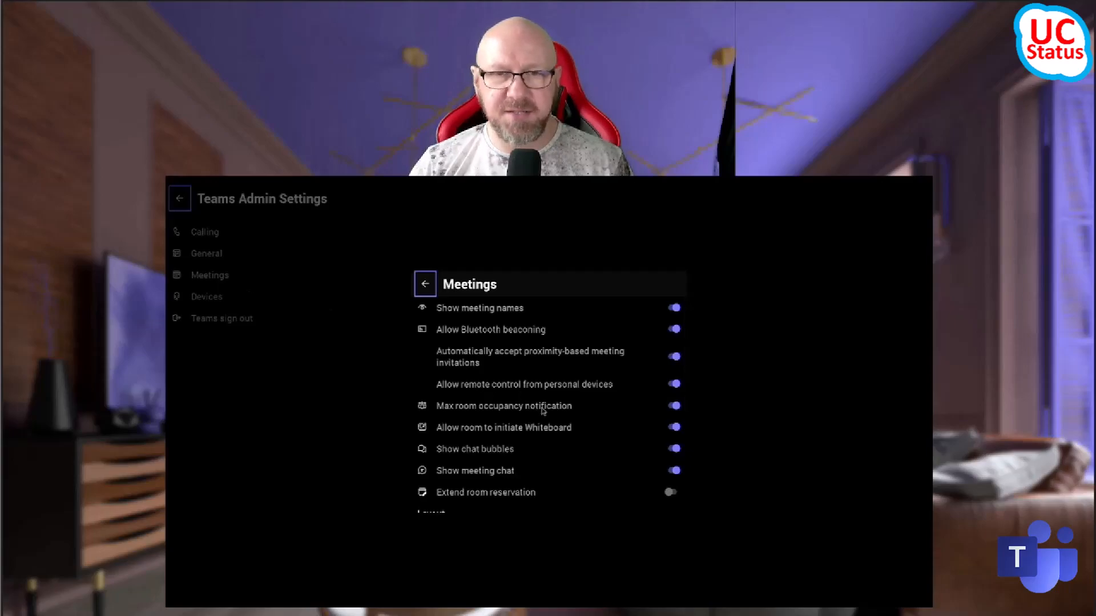
pyautogui.moveTo(570, 360)
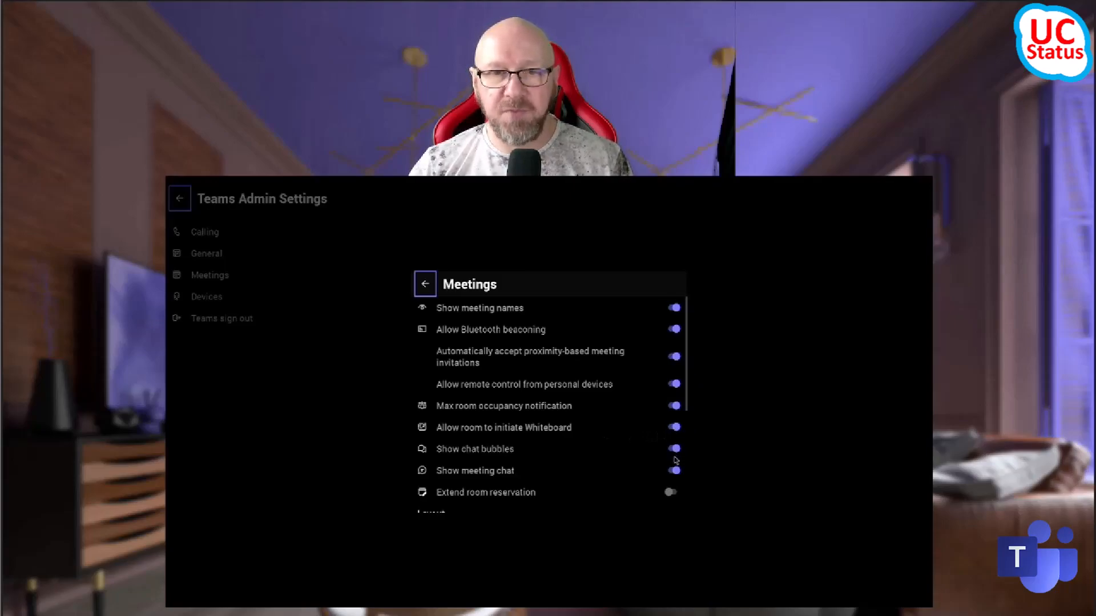
pyautogui.moveTo(603, 454)
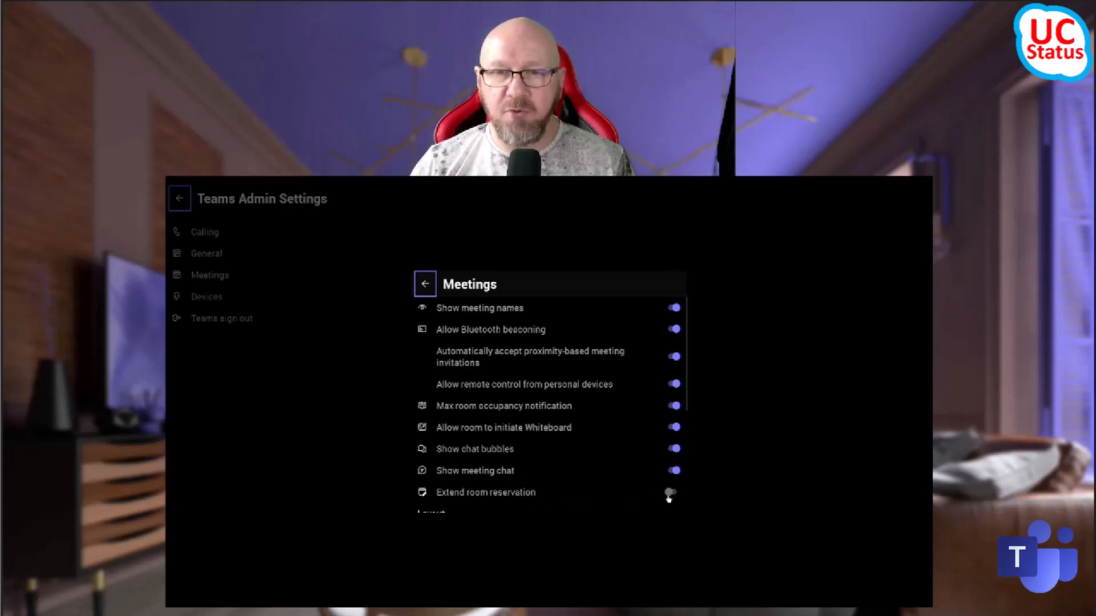
# Step: Scroll the Meetings settings down toward Layout, with Extend room reservation on
pyautogui.scroll(-3)
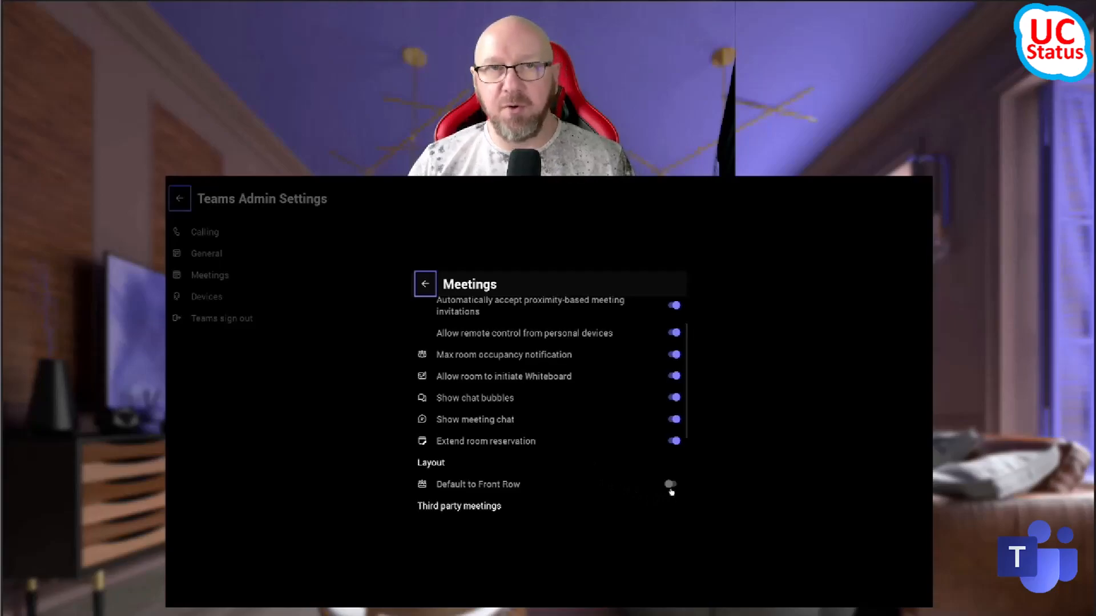
pyautogui.click(669, 484)
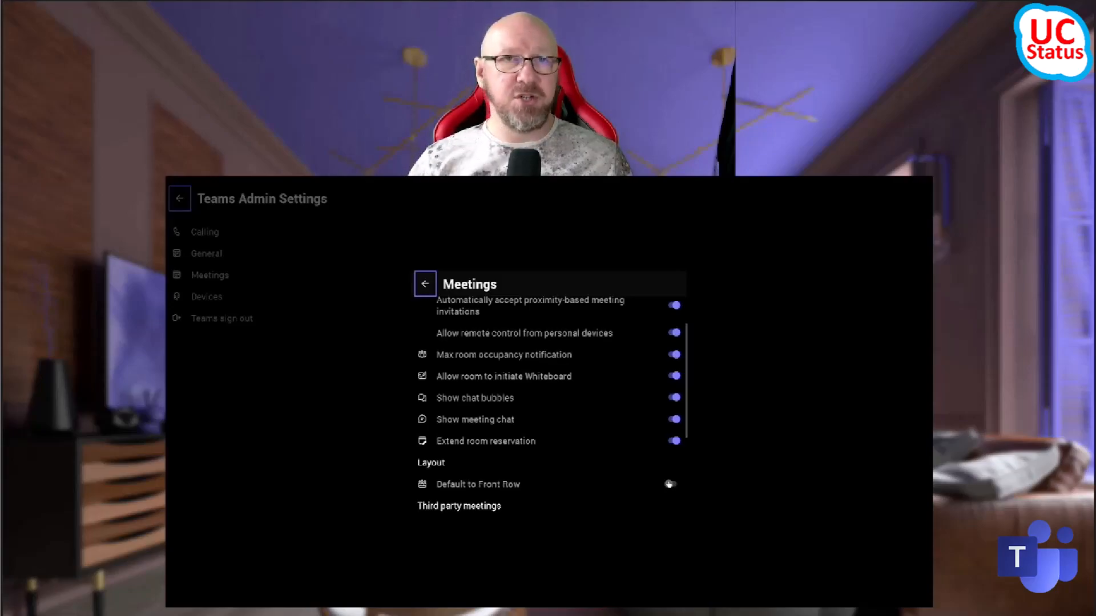
pyautogui.click(669, 483)
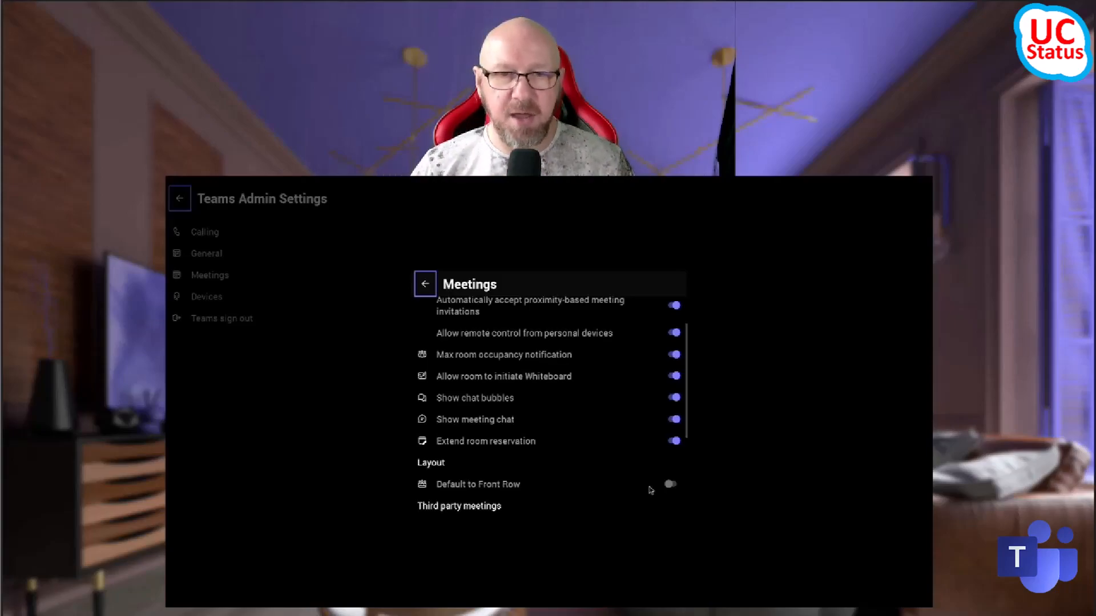
pyautogui.scroll(-3)
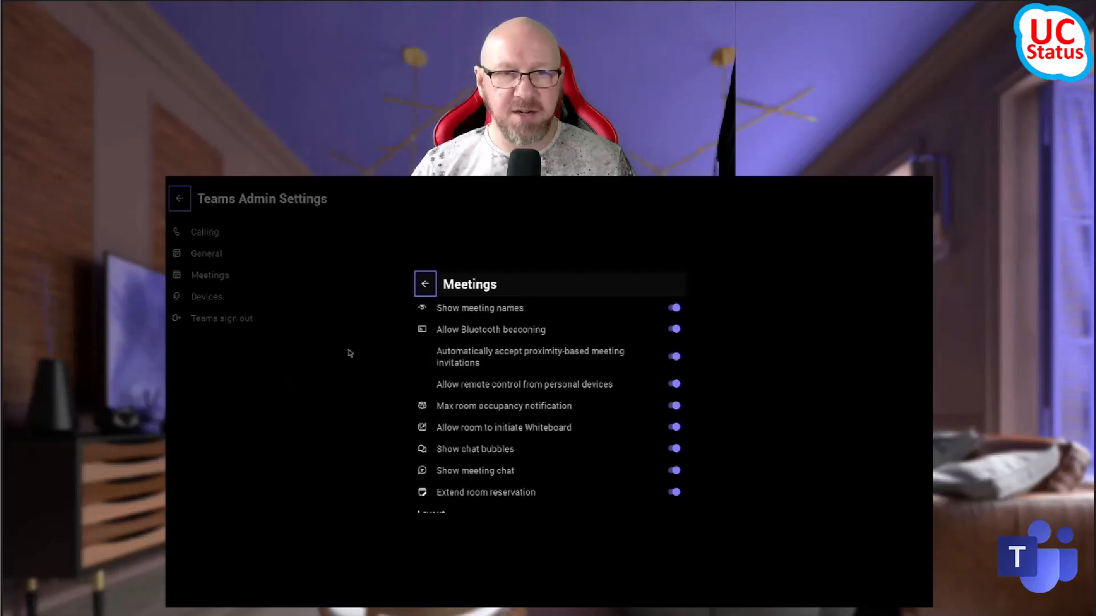
# Step: Back out of Teams Admin Settings and Device settings to the home screen
pyautogui.click(179, 198)
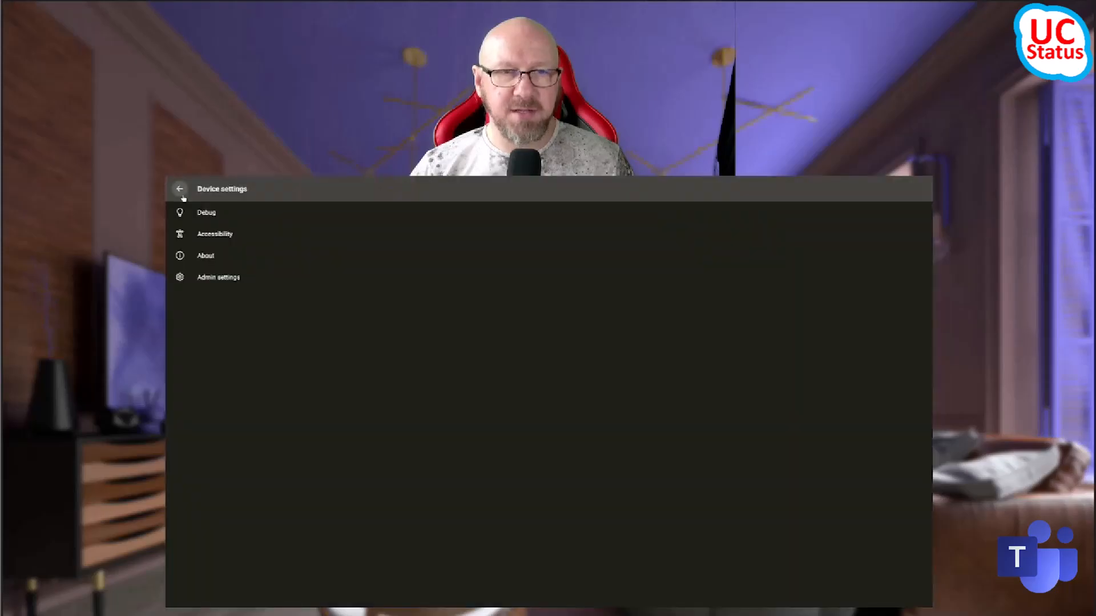
pyautogui.click(180, 189)
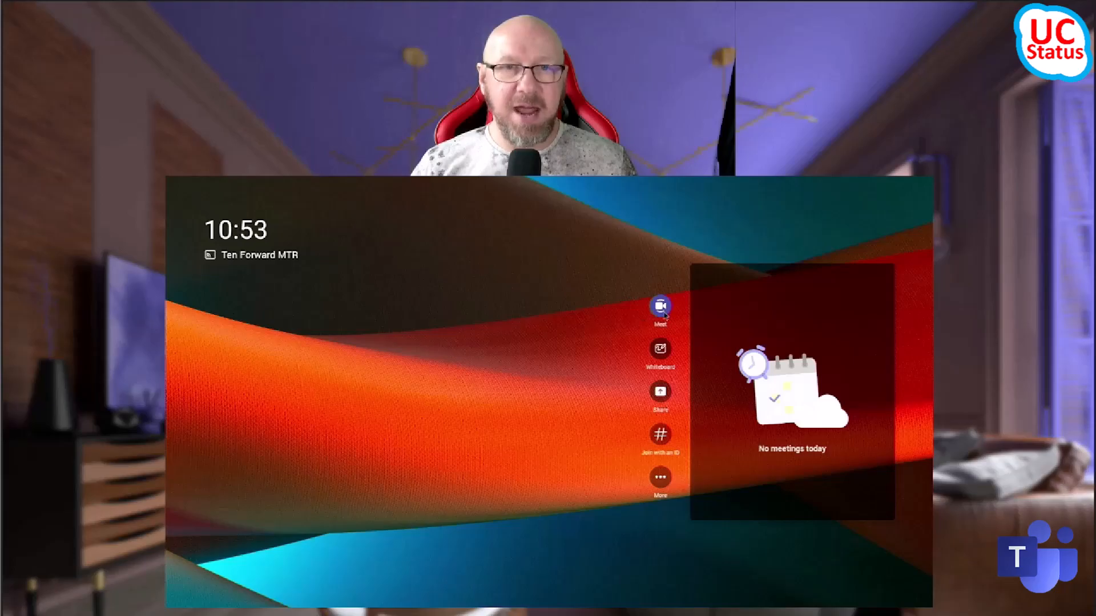
# Step: Start a Meet Now meeting and close the Invite people to join you dialog
pyautogui.click(659, 307)
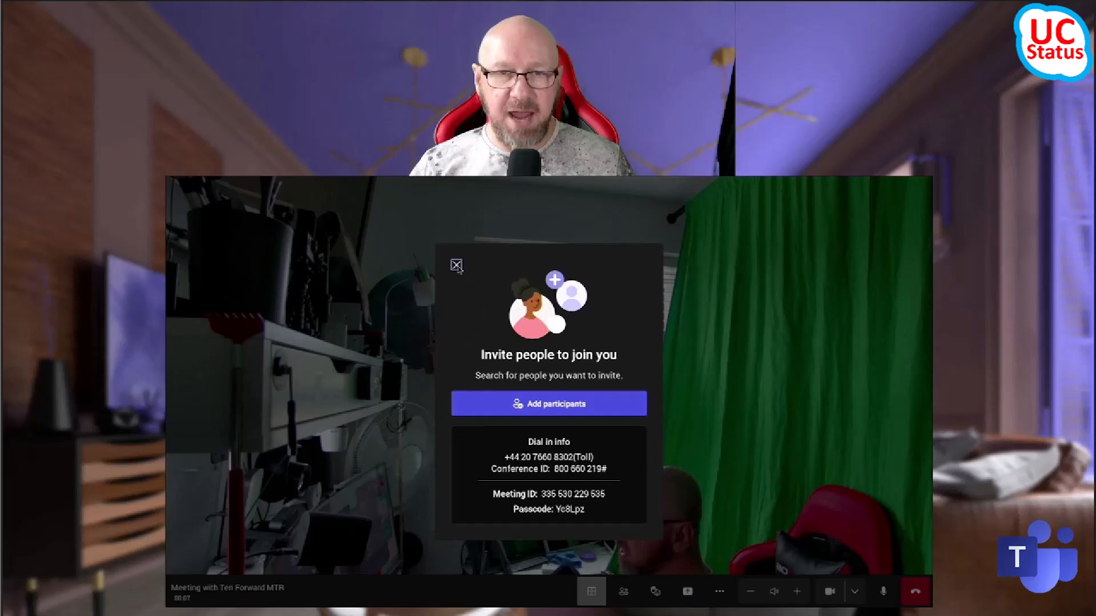
pyautogui.click(457, 265)
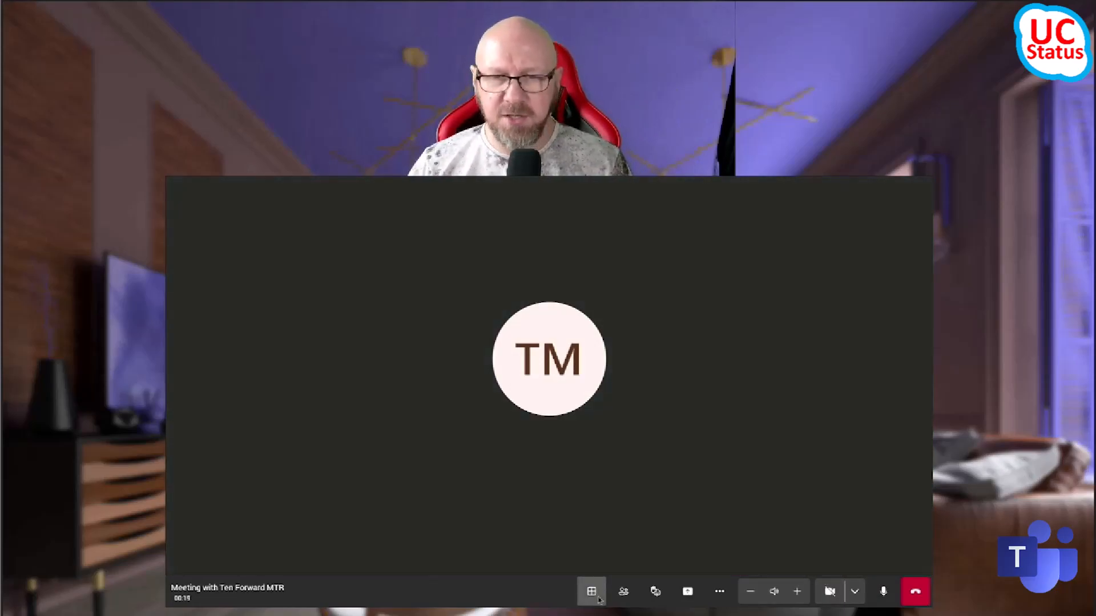
# Step: Use the layout options to show chat beside the video and switch to Front row
pyautogui.click(591, 591)
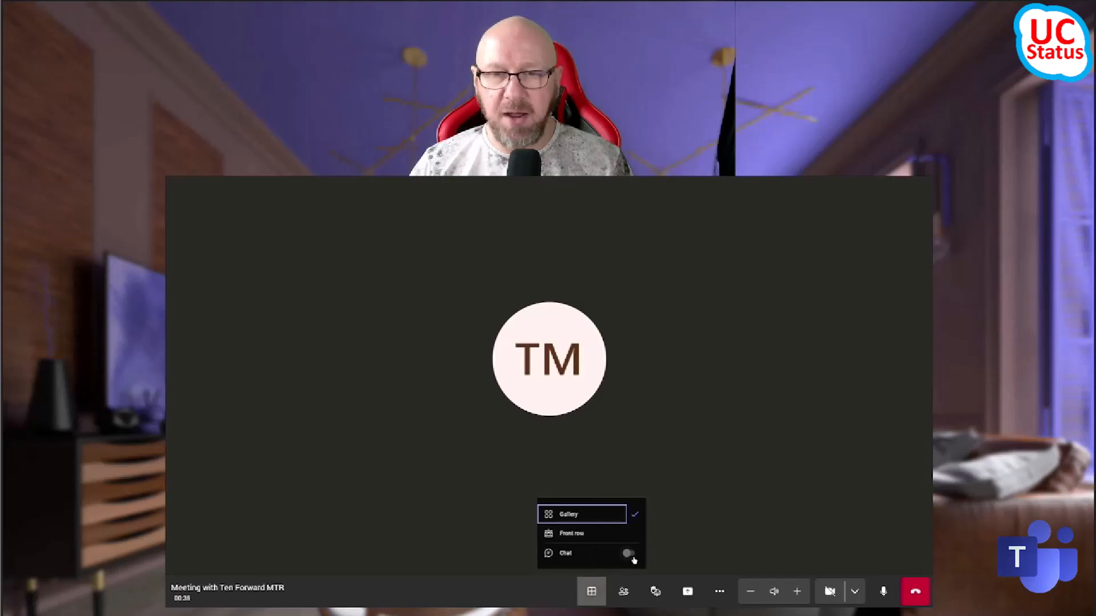
pyautogui.click(565, 553)
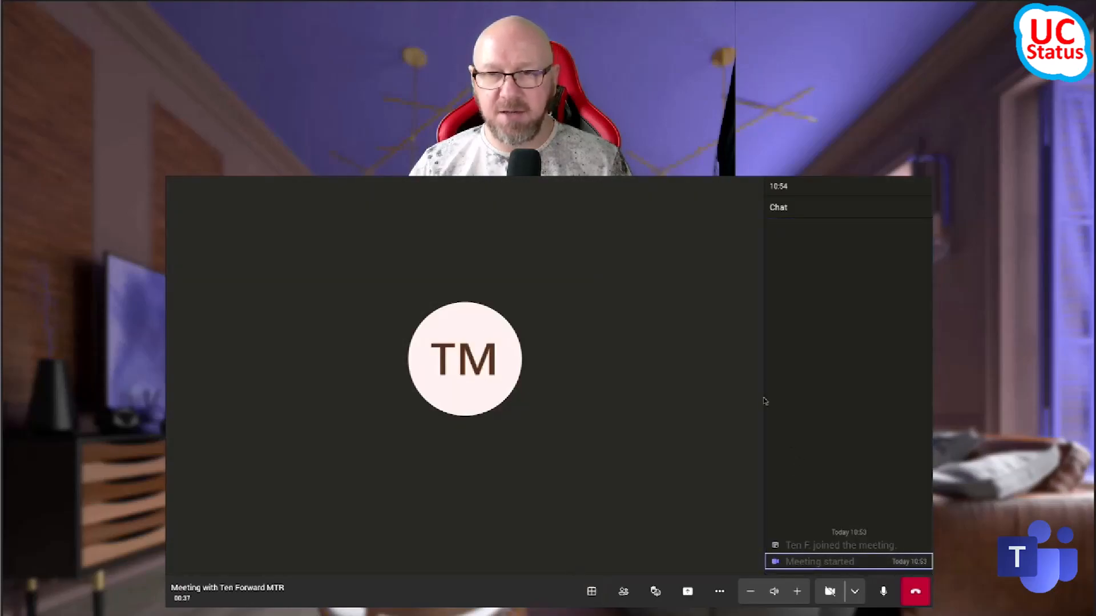
pyautogui.moveTo(803, 383)
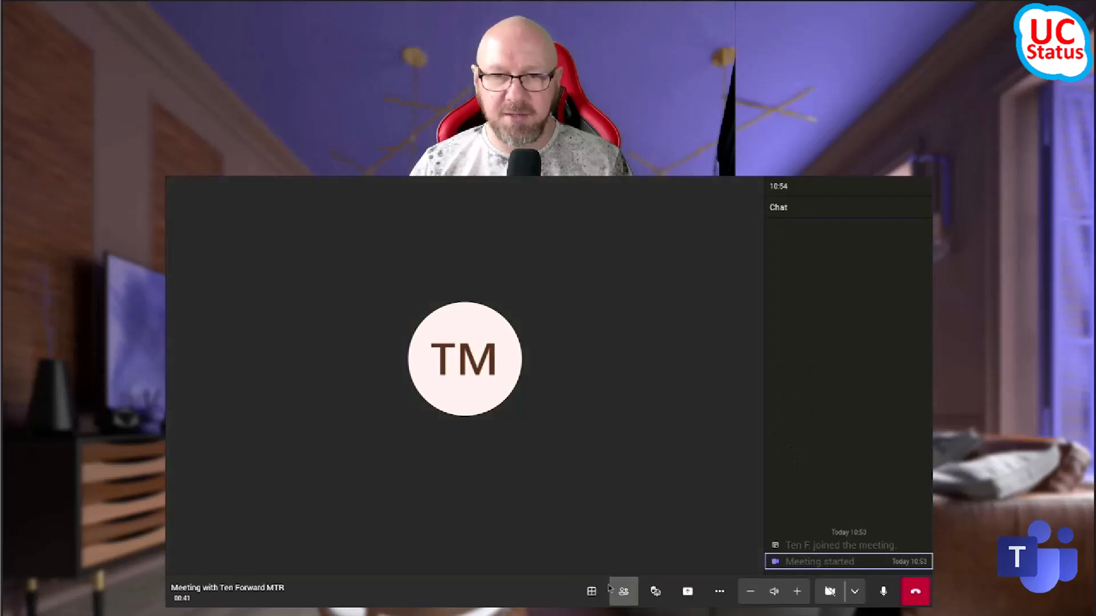
pyautogui.click(592, 591)
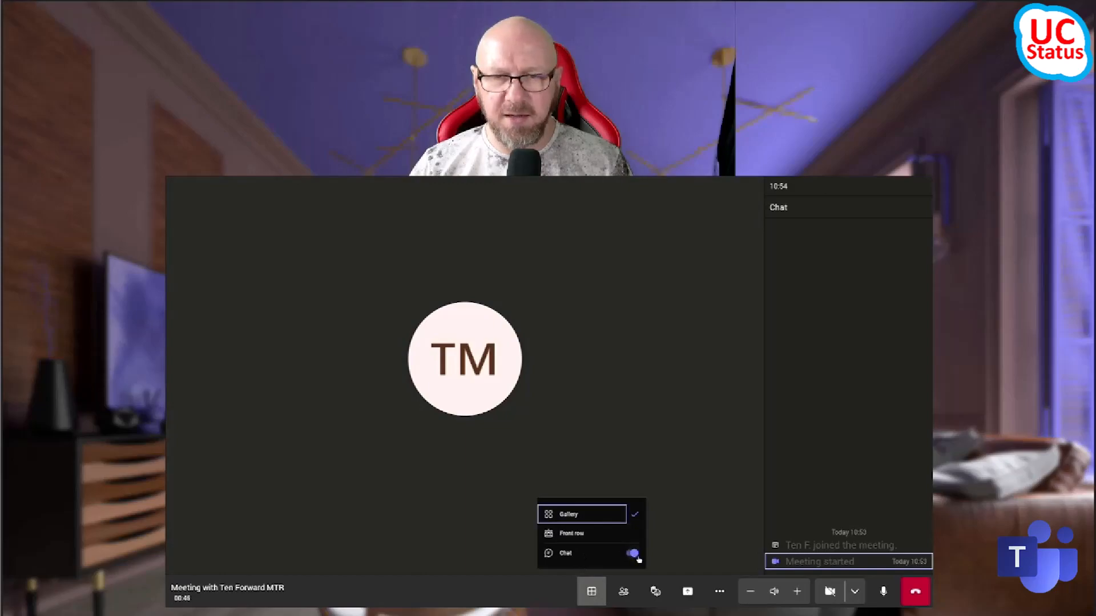
pyautogui.click(627, 553)
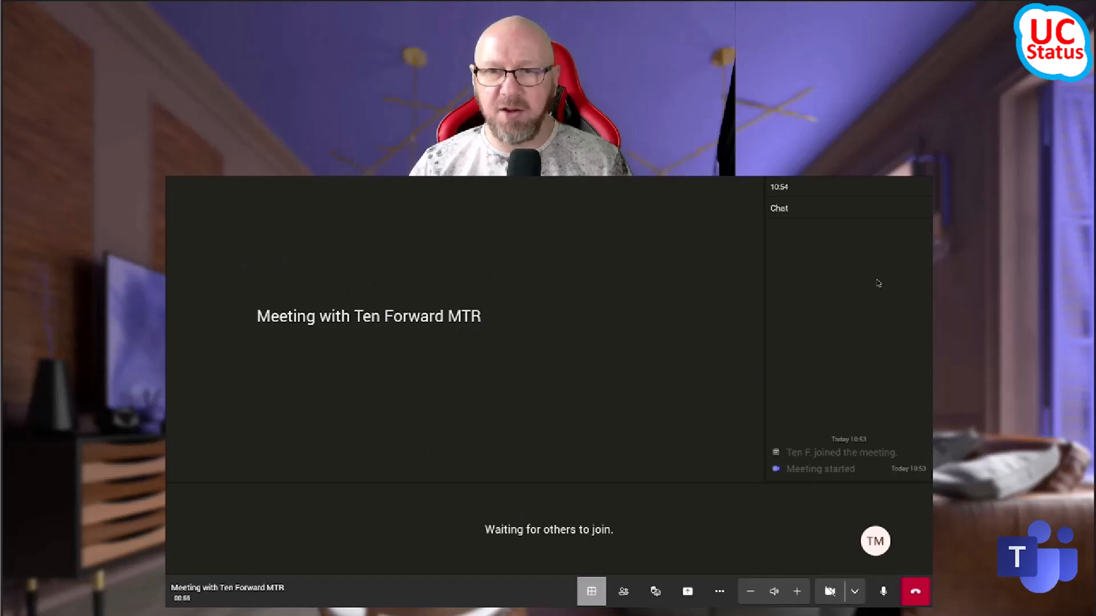
pyautogui.click(590, 591)
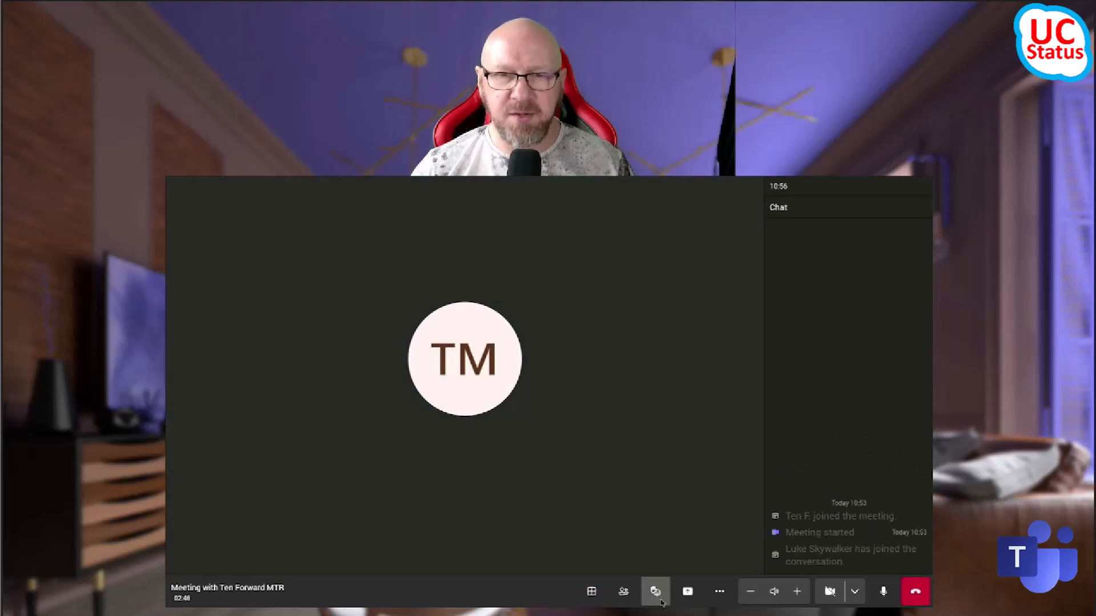
# Step: Review and close the Participants list, then bring up the Reactions tray
pyautogui.click(623, 591)
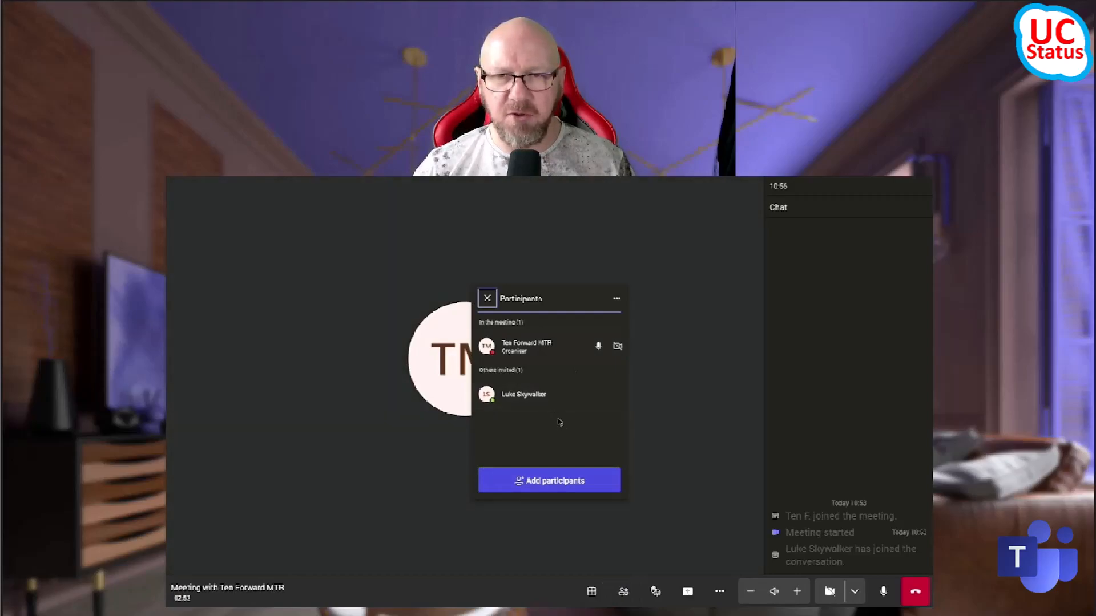
pyautogui.click(487, 299)
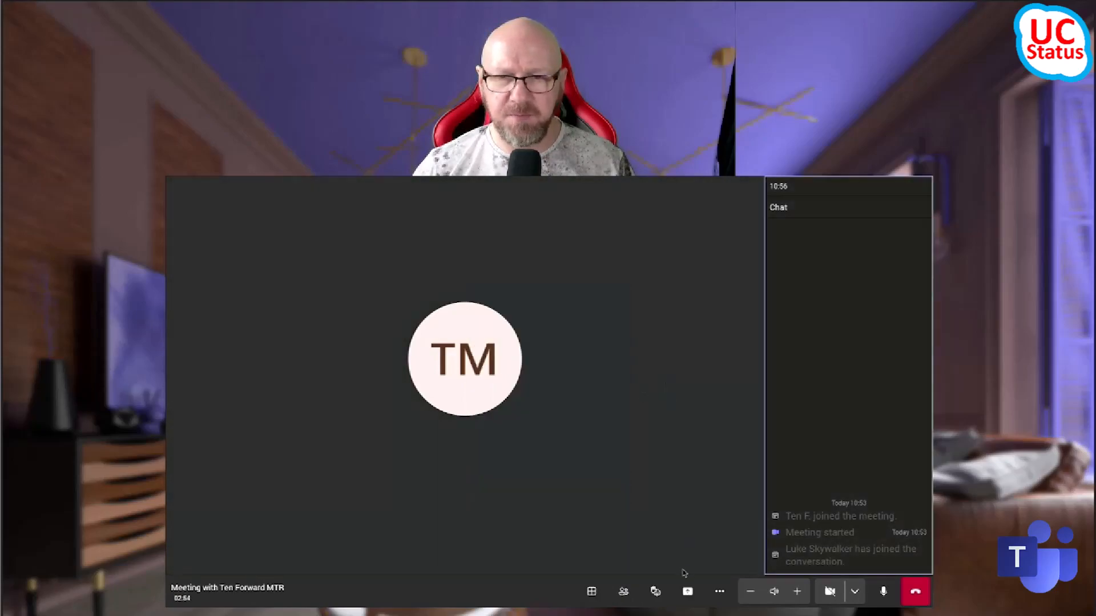
pyautogui.click(654, 591)
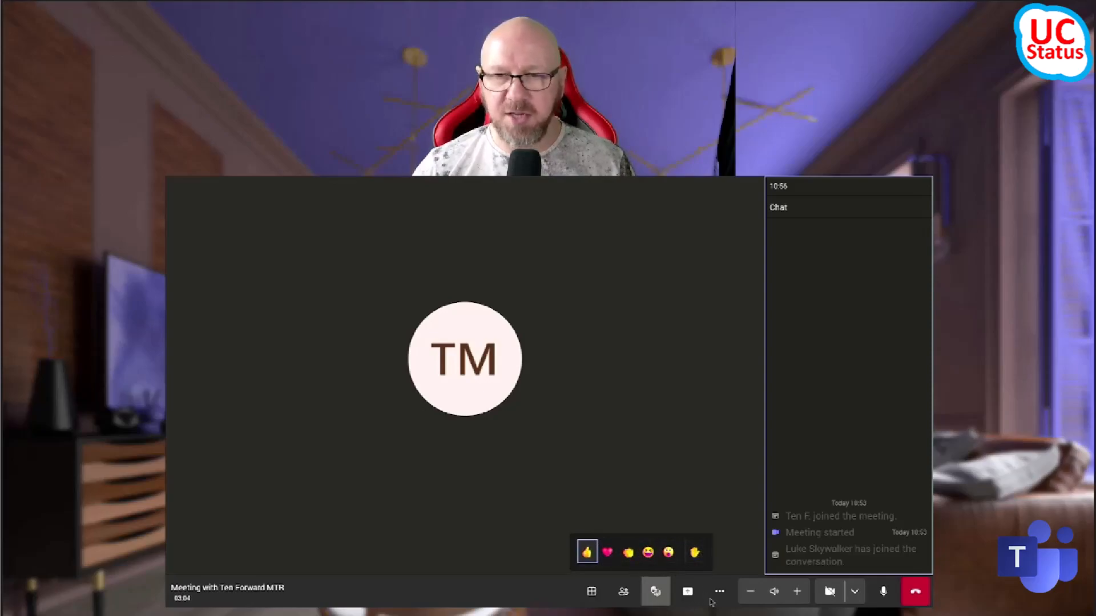
# Step: Attempt Extend reservation from More actions, dismiss the no-reservation error, then close the menu
pyautogui.click(719, 591)
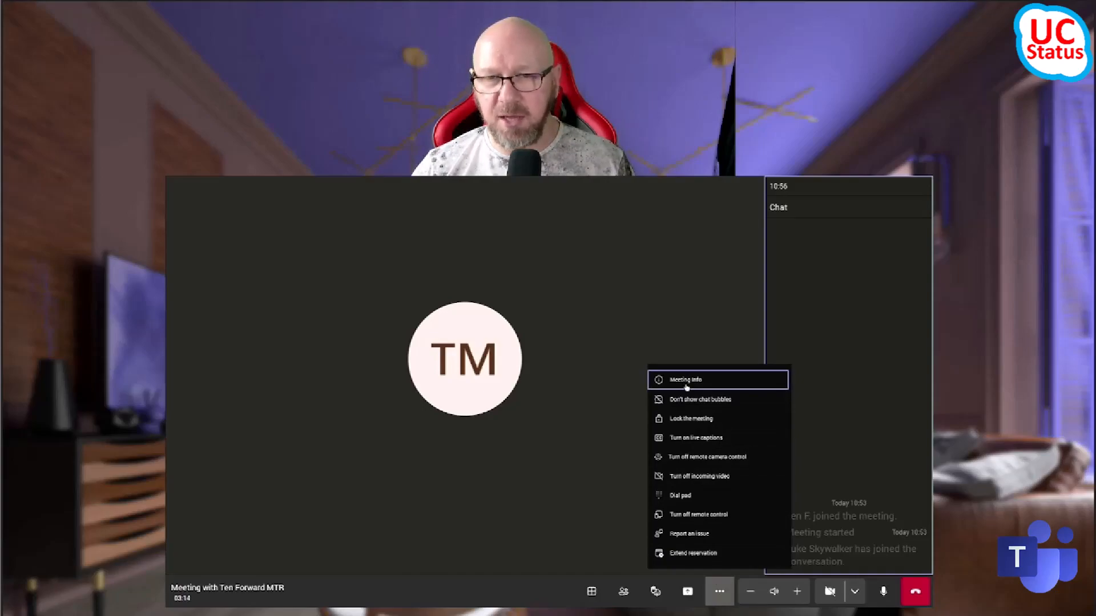
pyautogui.moveTo(698, 514)
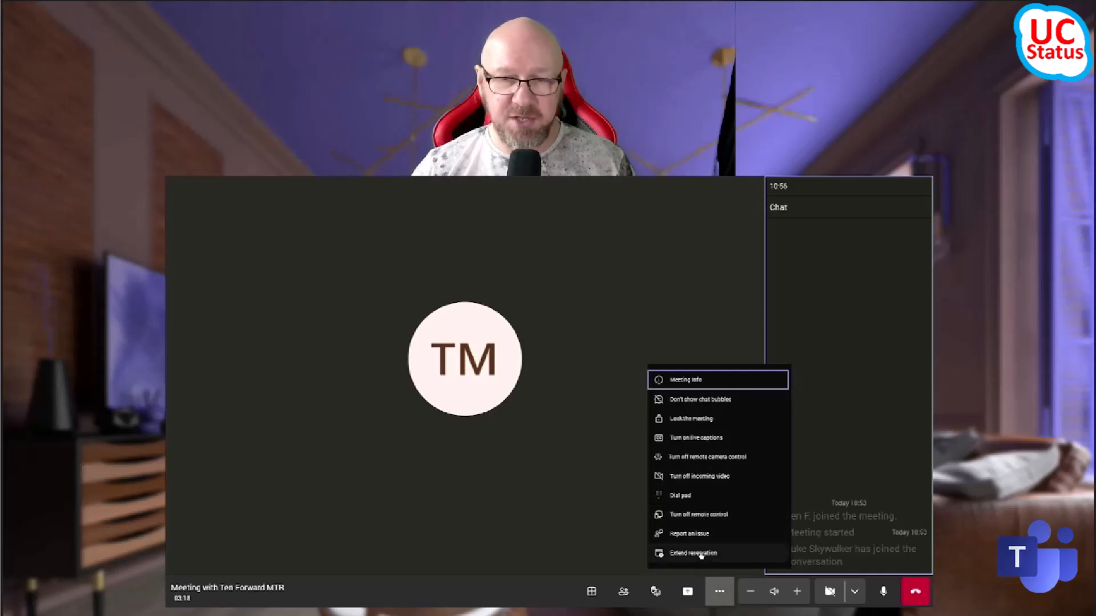
pyautogui.click(692, 552)
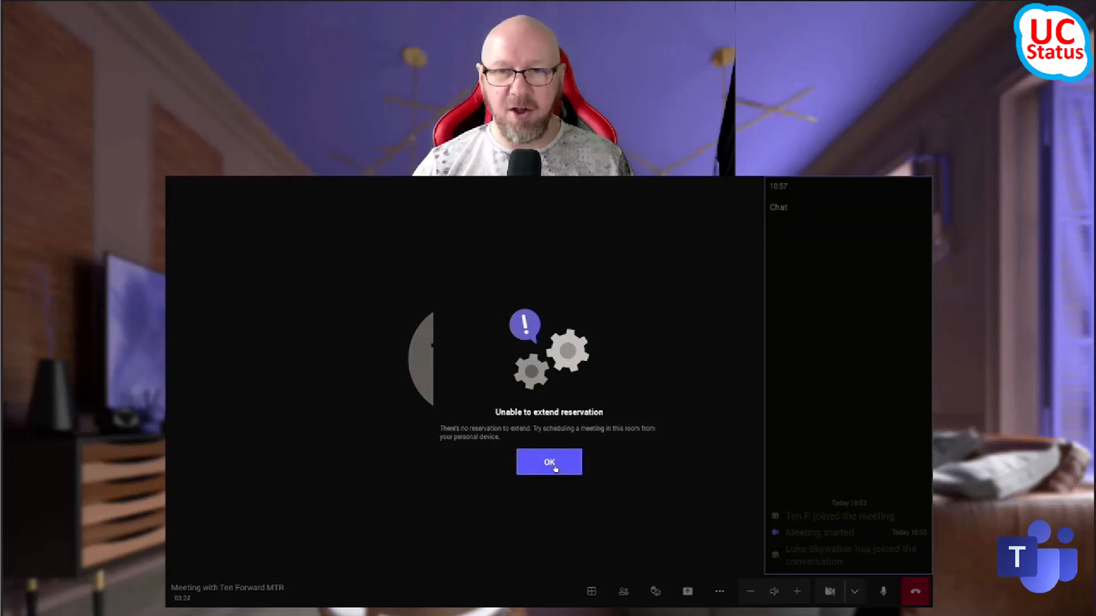
pyautogui.click(549, 462)
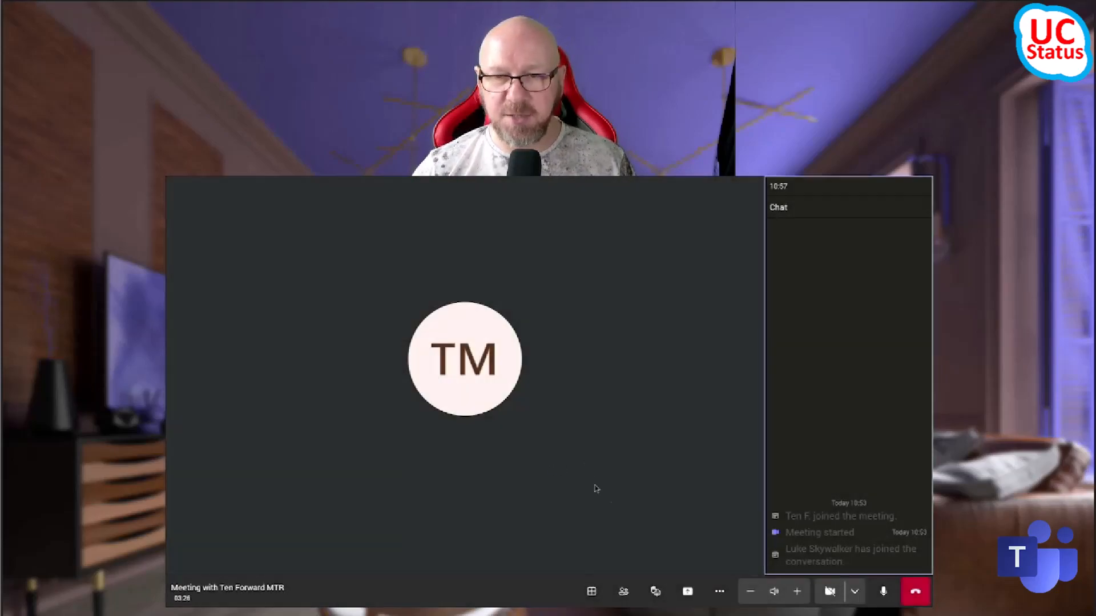
pyautogui.click(718, 591)
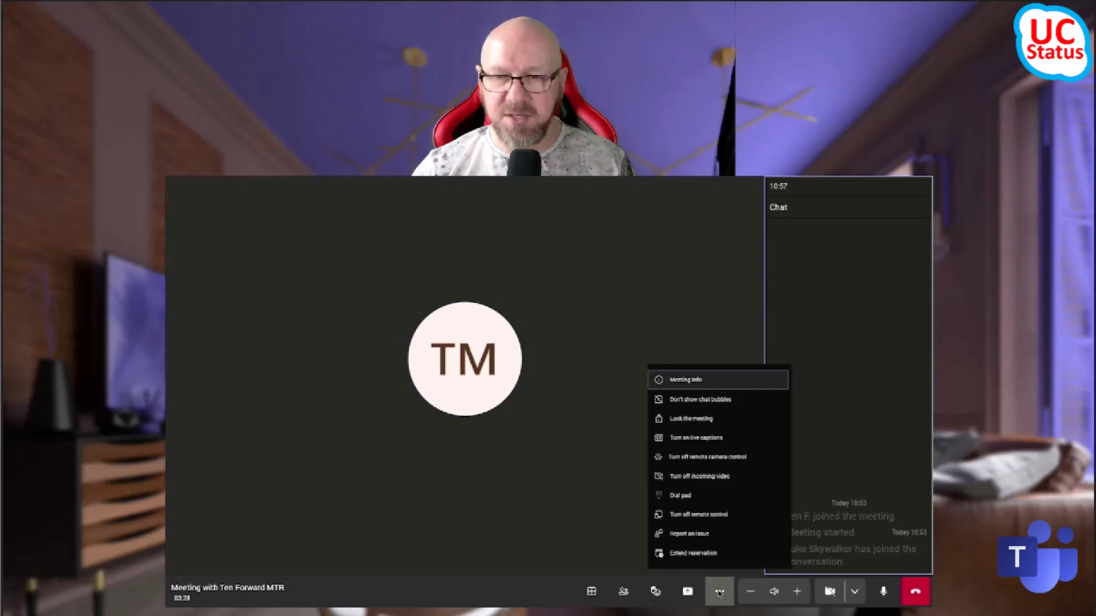
pyautogui.click(719, 592)
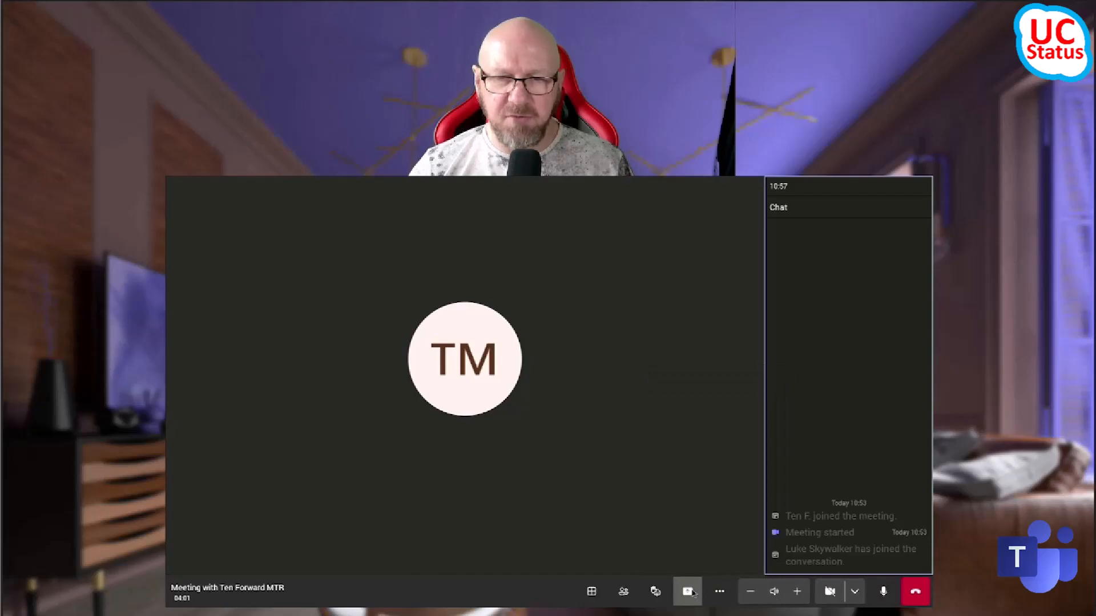
# Step: Toggle Share system audio on and off in the Share tray, then end the meeting
pyautogui.click(687, 591)
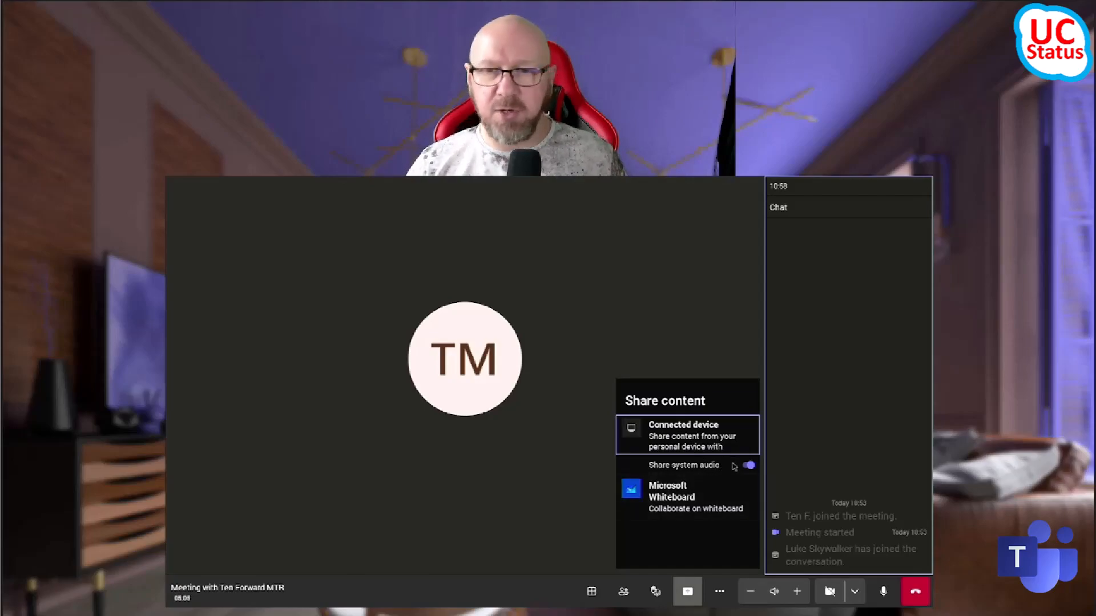
pyautogui.click(749, 465)
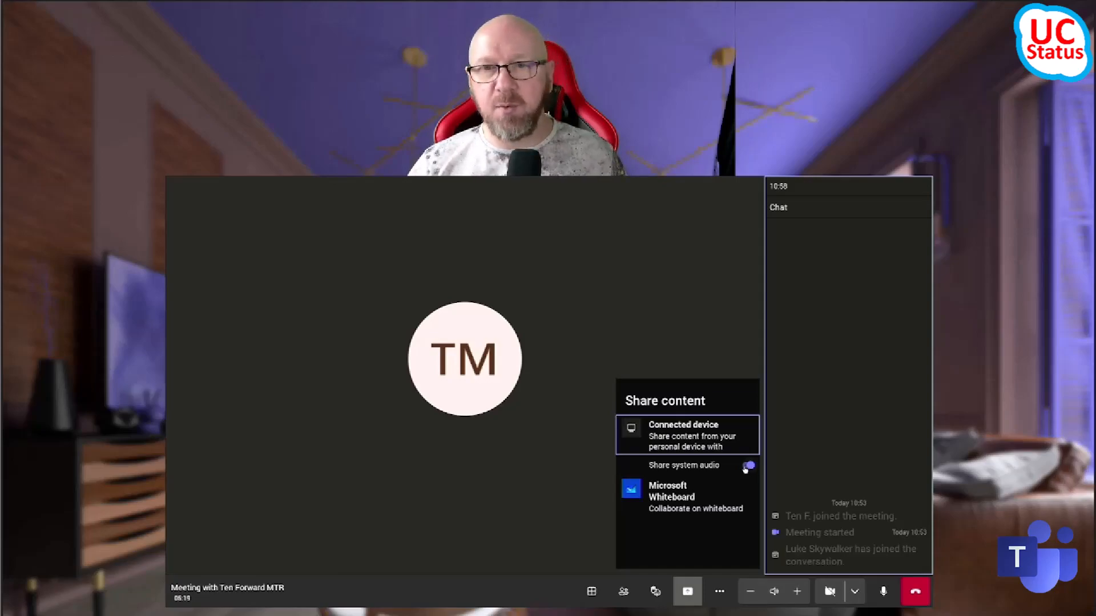
pyautogui.click(747, 466)
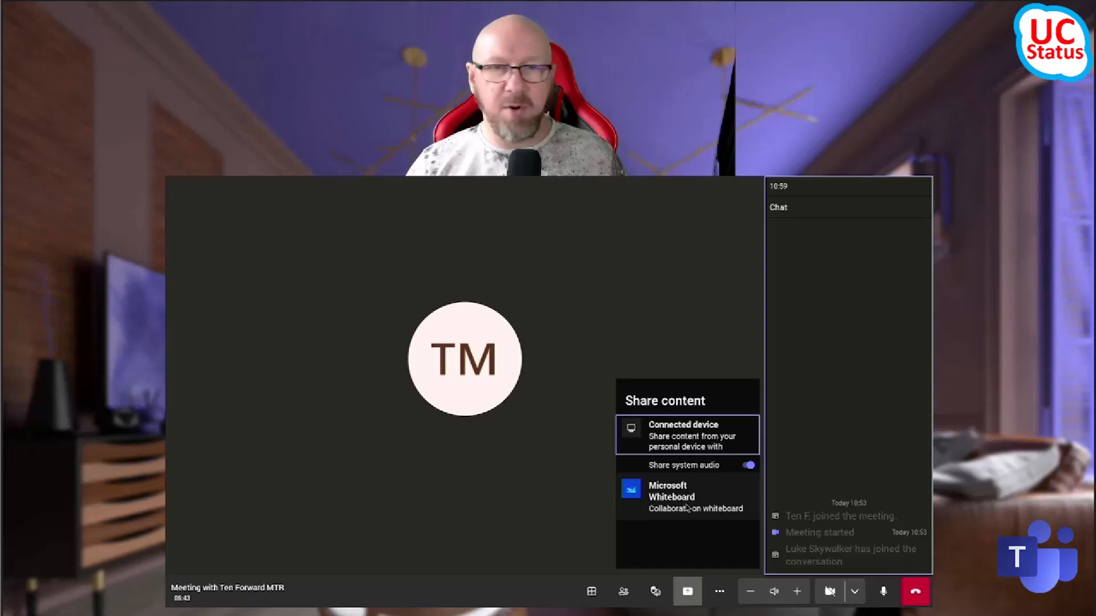
pyautogui.click(914, 592)
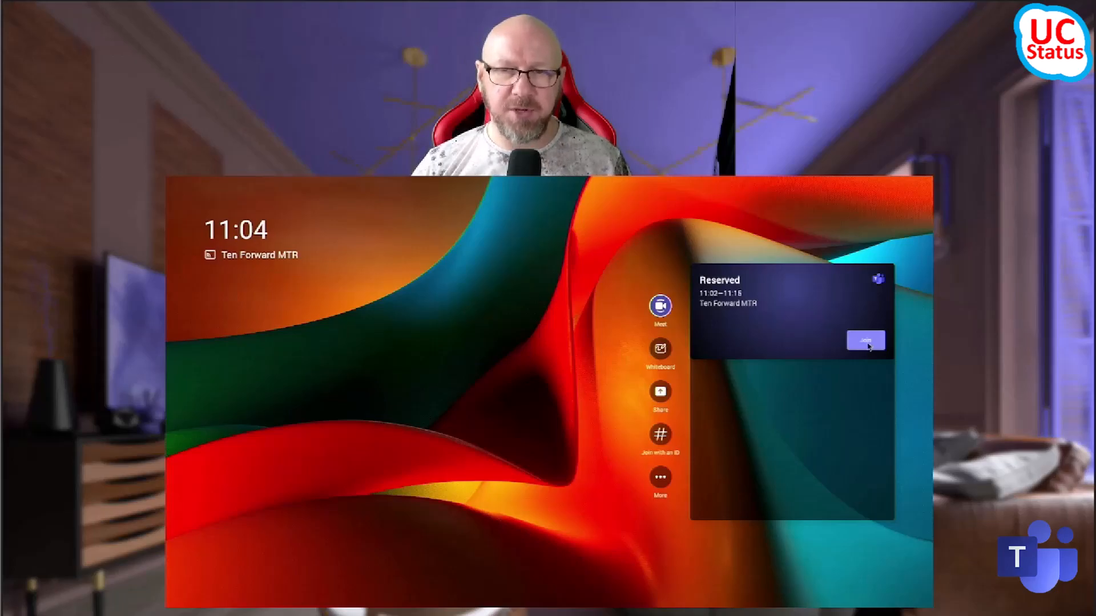
# Step: Join the reserved Ten Forward MTR meeting, turn the camera off, and close the Share tray
pyautogui.click(865, 340)
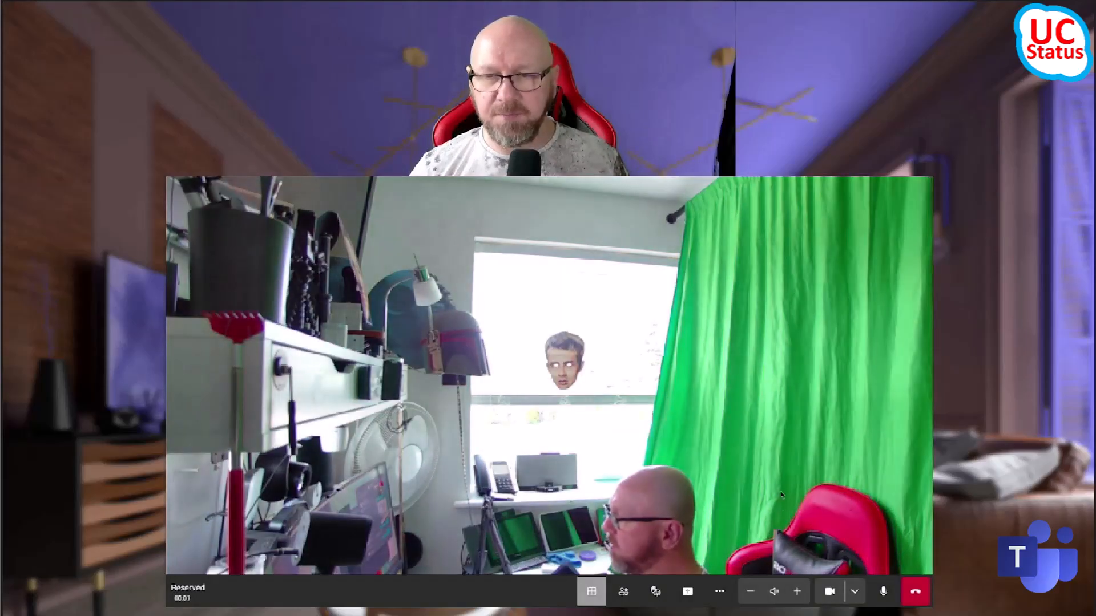
pyautogui.click(829, 592)
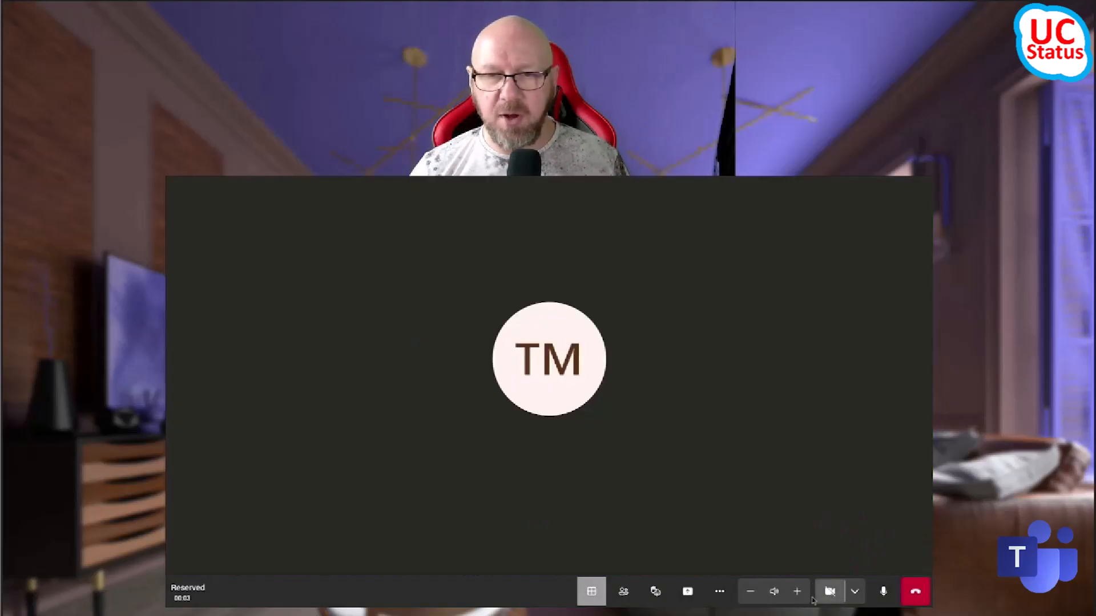
pyautogui.click(686, 591)
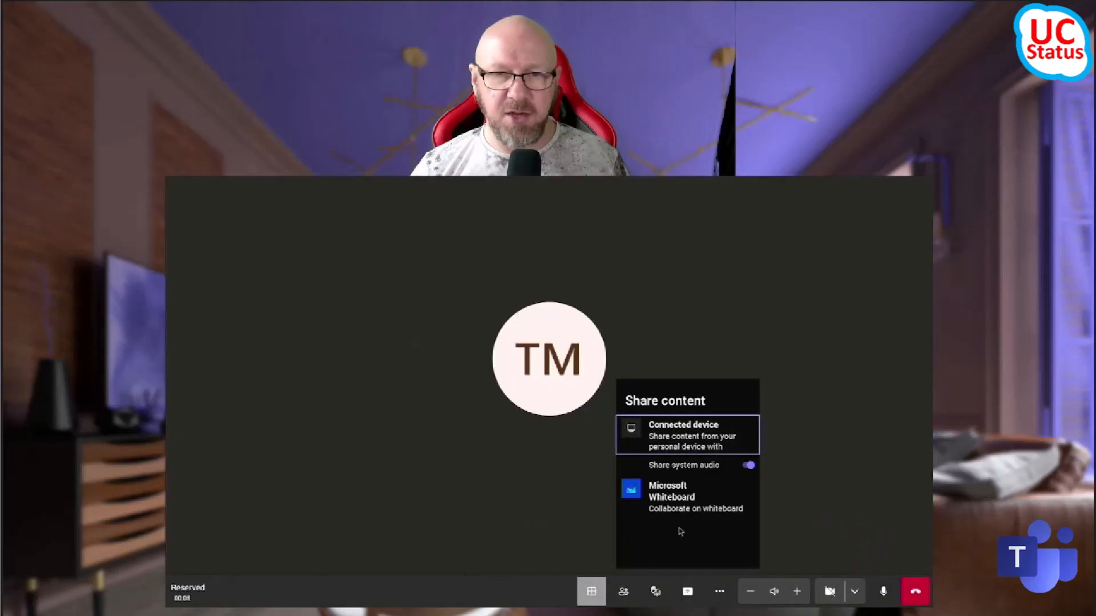
pyautogui.click(687, 591)
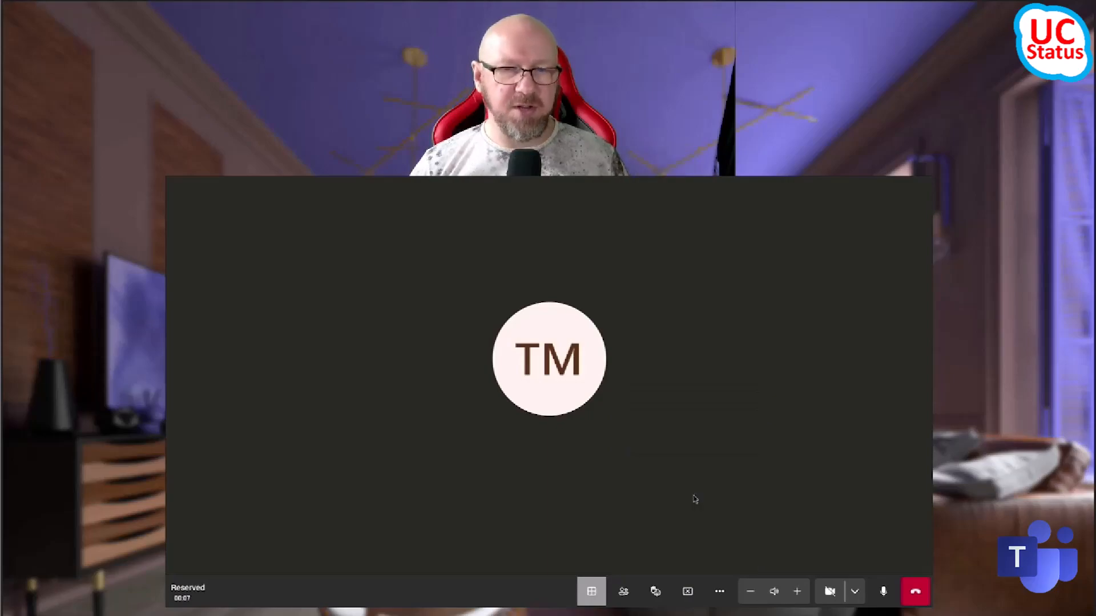